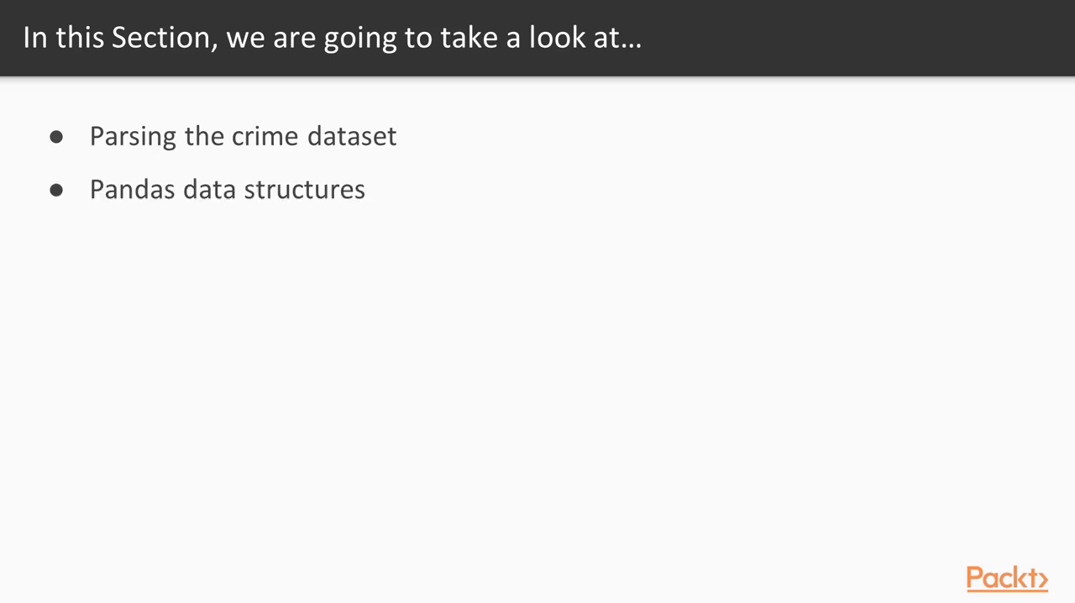
# - Look inside the data folder, then return to the my_work folder
pyautogui.press('Right')
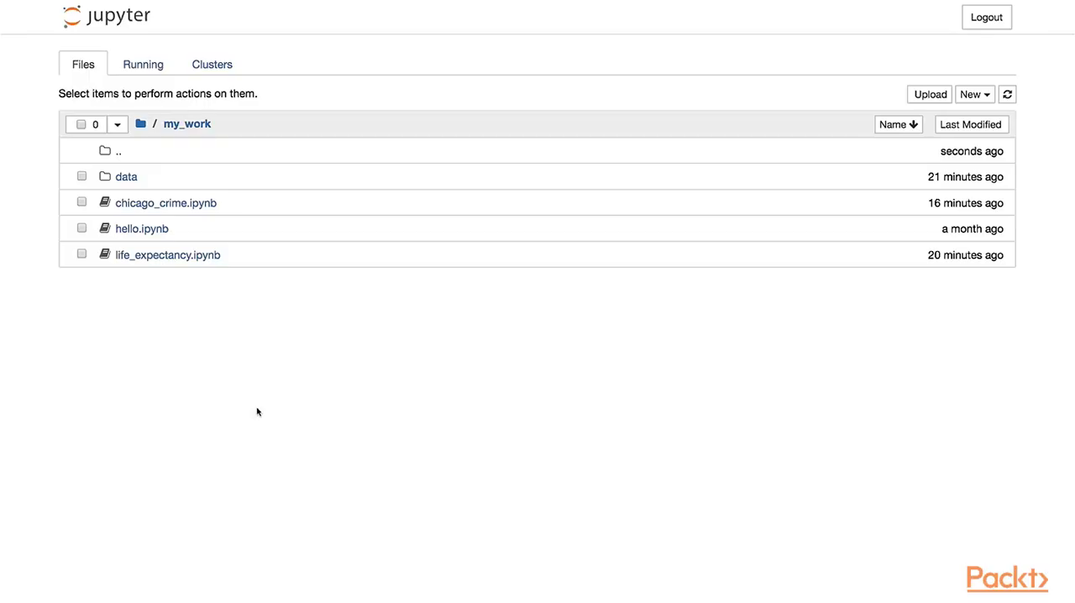
pyautogui.moveTo(282, 269)
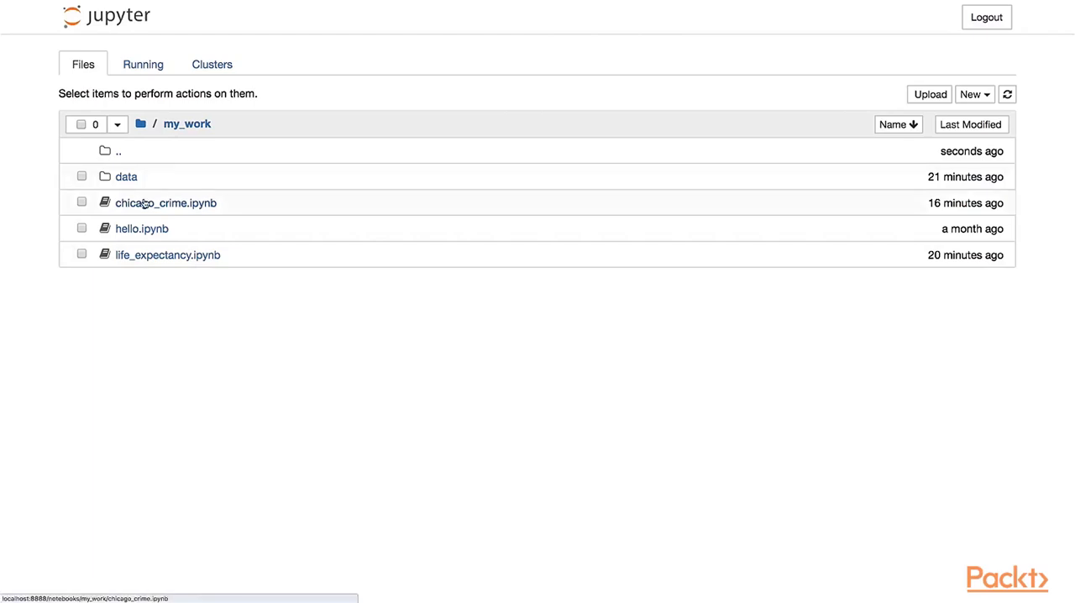
pyautogui.moveTo(126, 176)
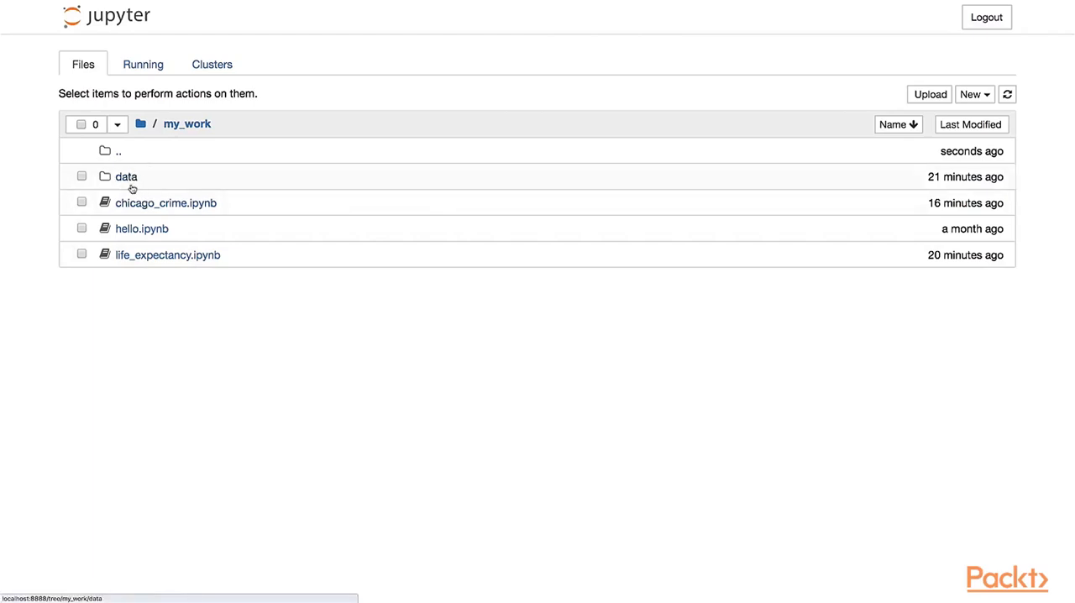
pyautogui.click(126, 177)
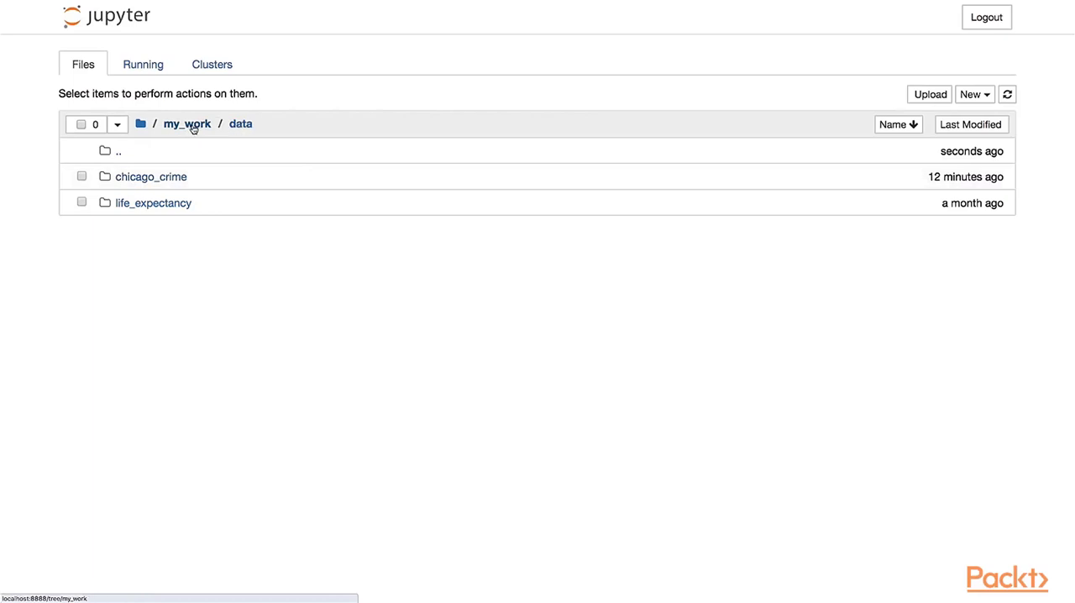
pyautogui.click(187, 124)
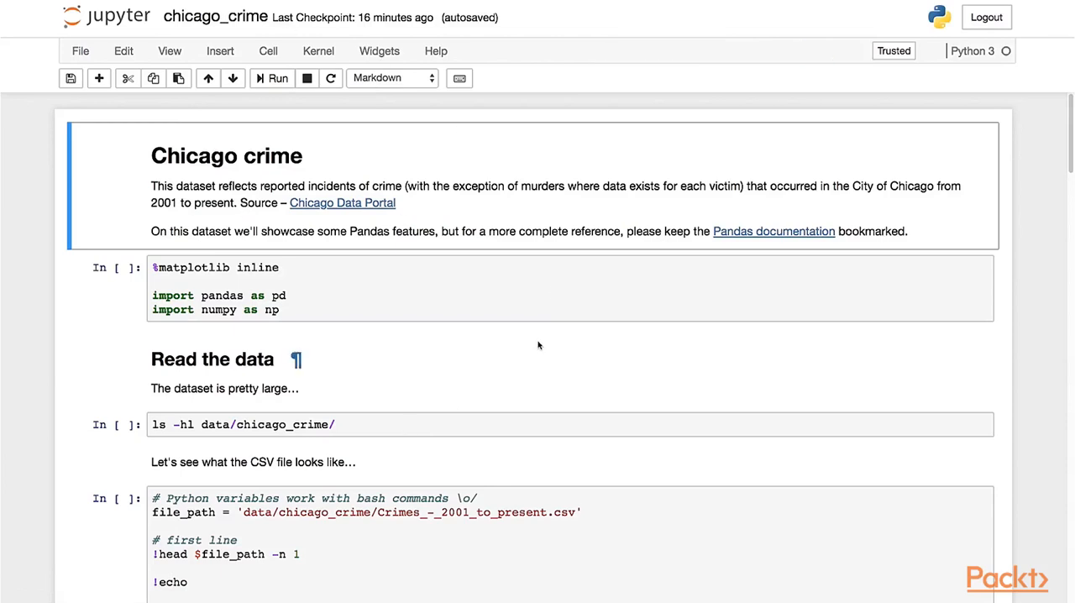
pyautogui.moveTo(436, 253)
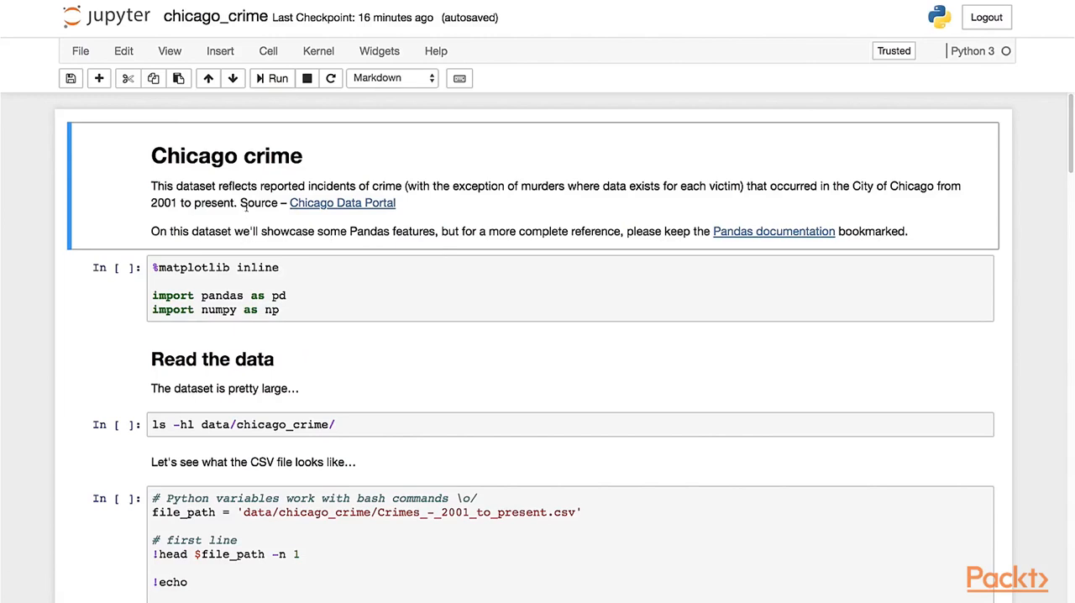
pyautogui.moveTo(342, 202)
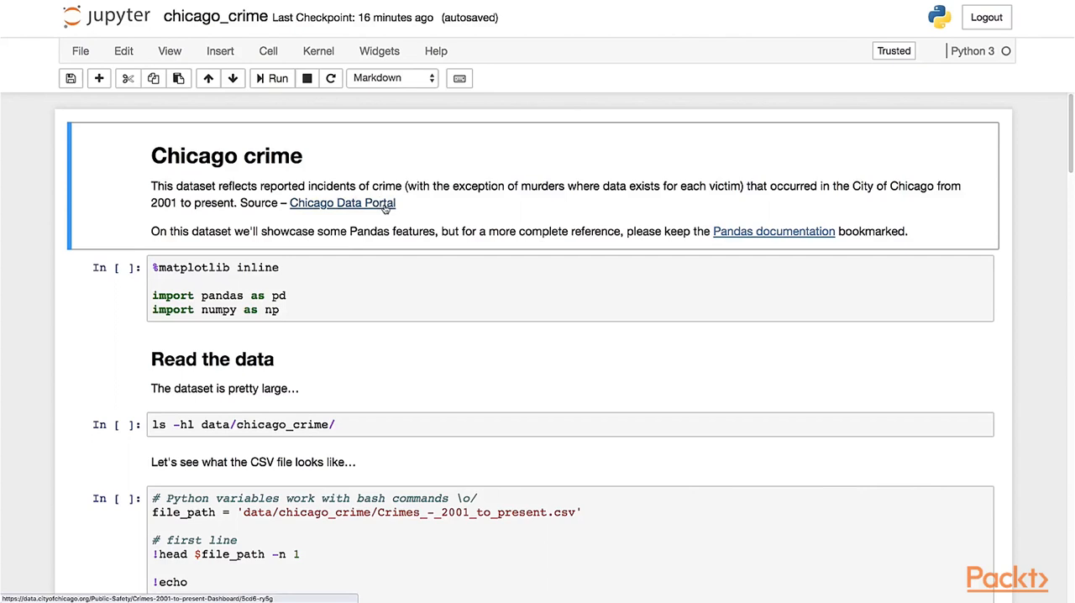
# - Follow the Chicago Data Portal link from the notebook's introduction
pyautogui.click(342, 202)
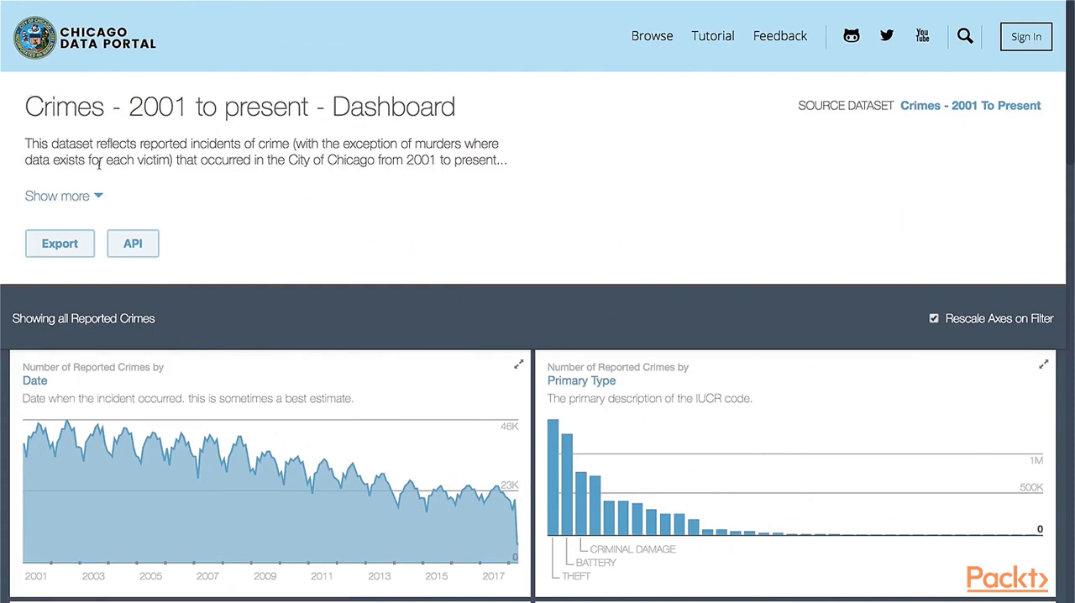
pyautogui.moveTo(93, 215)
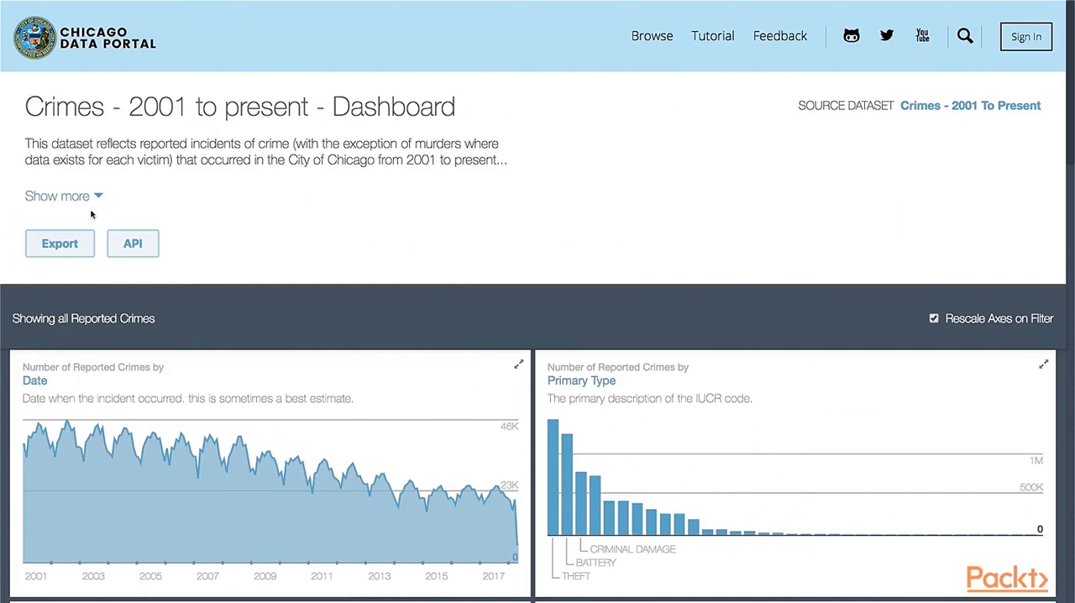
pyautogui.click(61, 243)
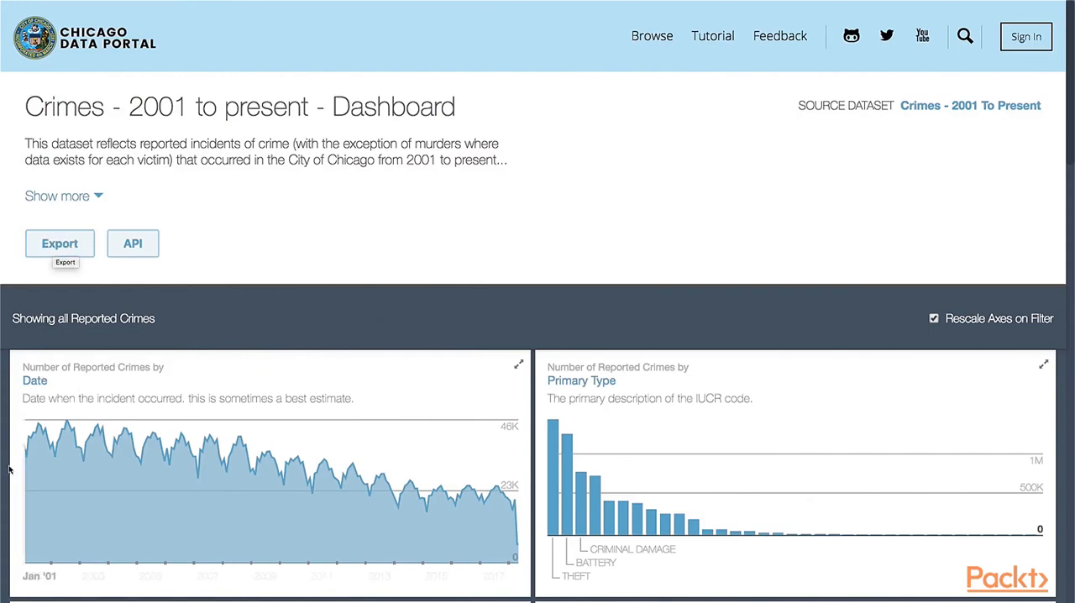
pyautogui.moveTo(67, 470)
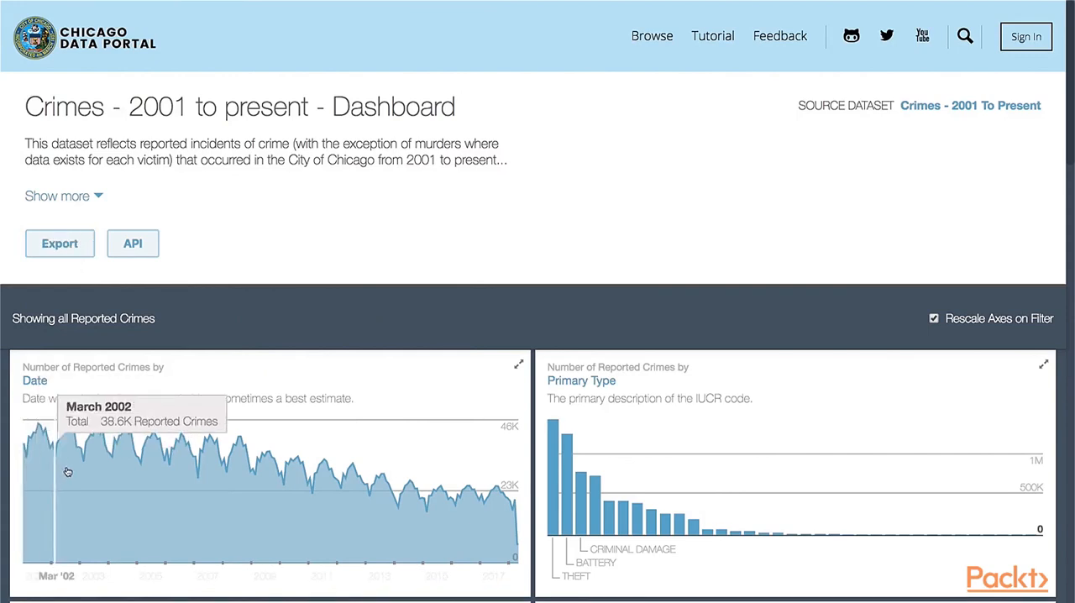
pyautogui.moveTo(217, 502)
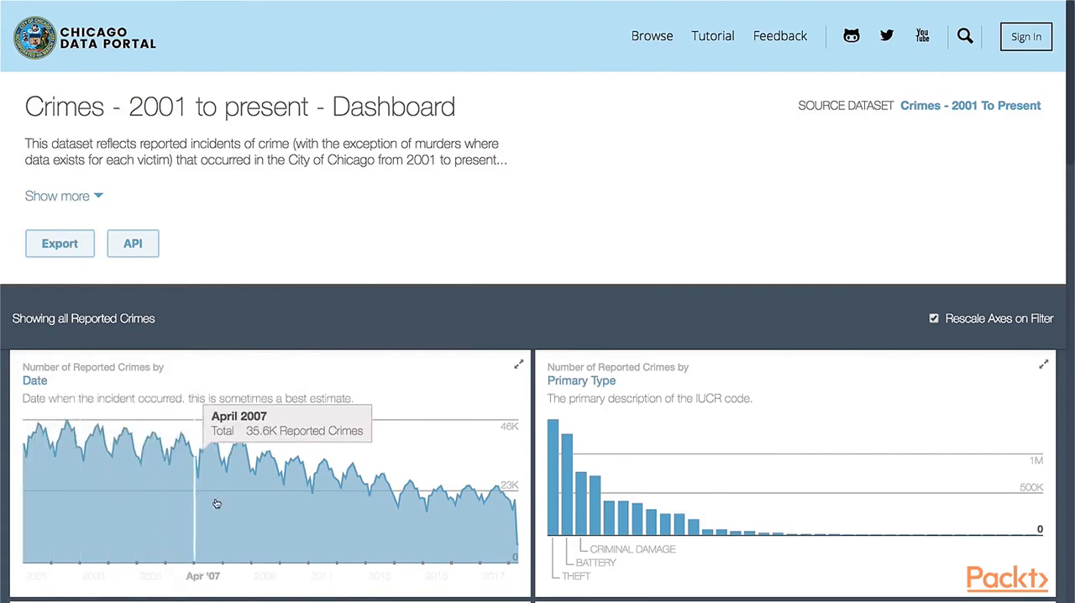
pyautogui.moveTo(339, 501)
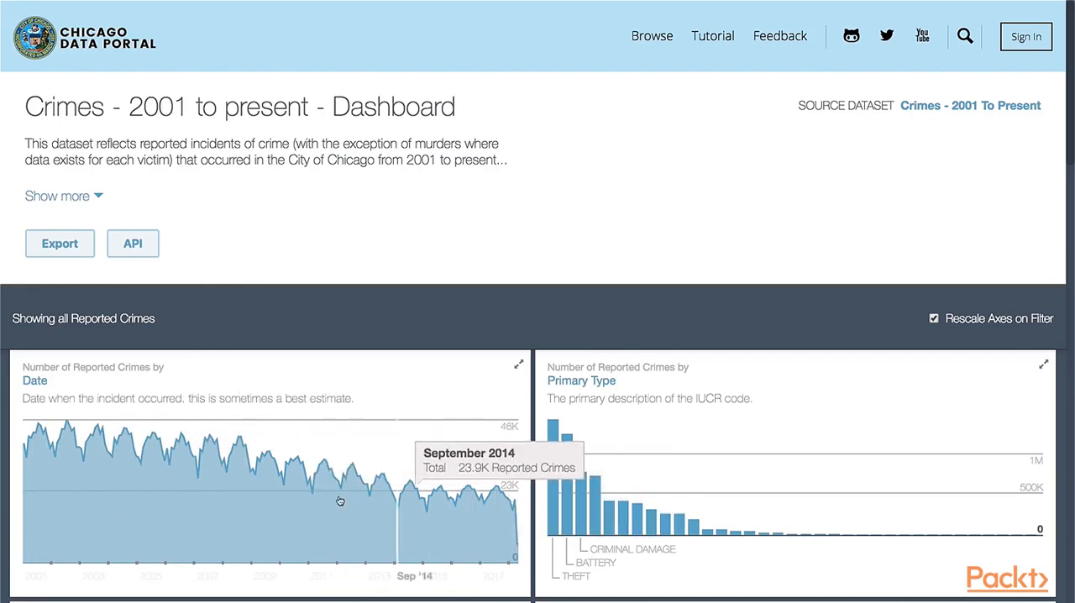
pyautogui.moveTo(241, 489)
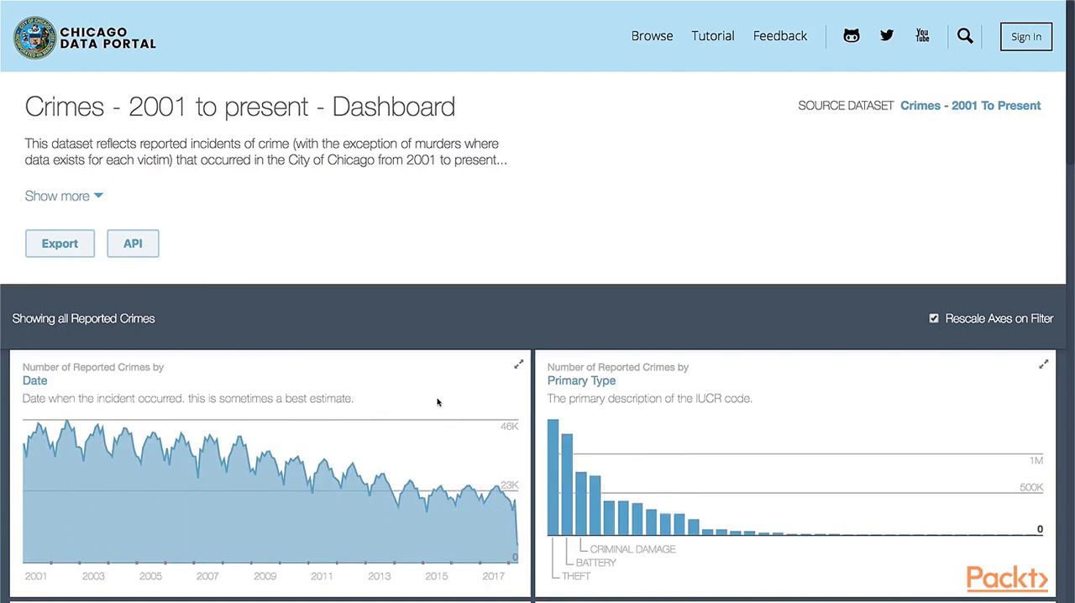
pyautogui.moveTo(529, 435)
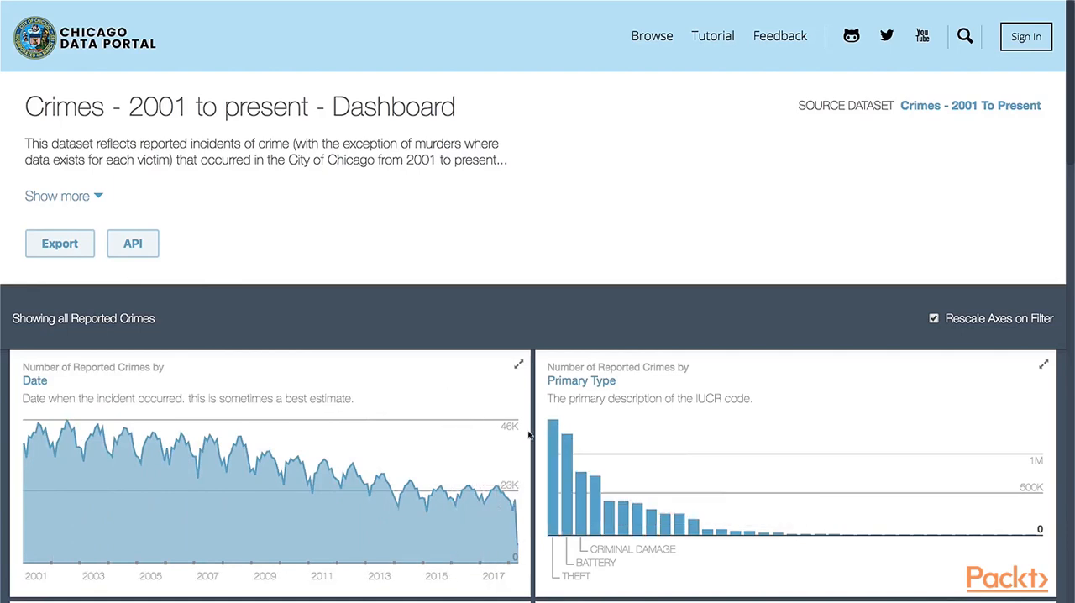
pyautogui.moveTo(564, 464)
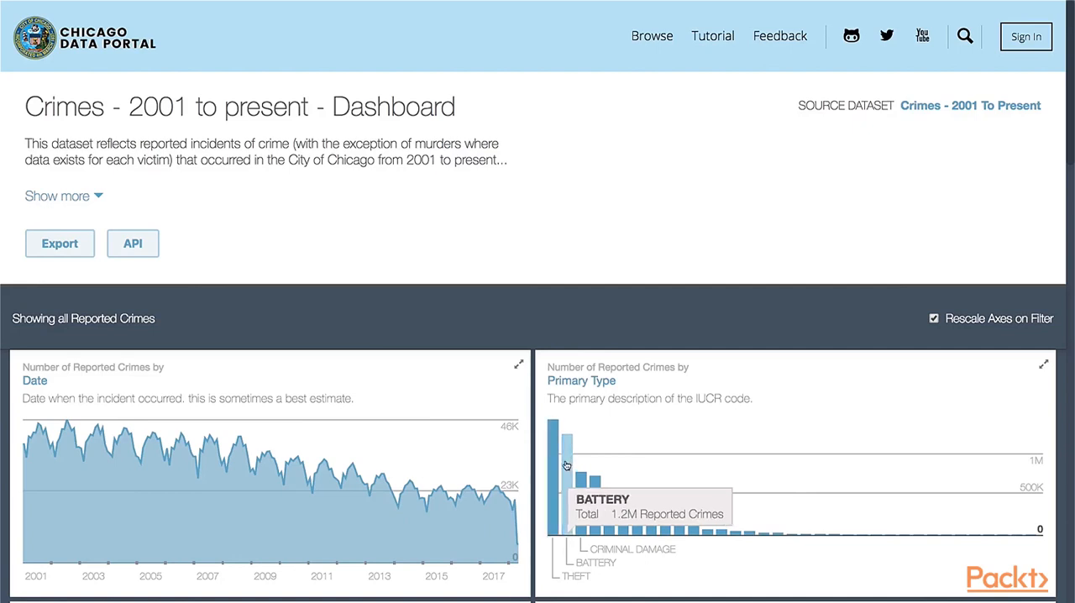
pyautogui.moveTo(588, 481)
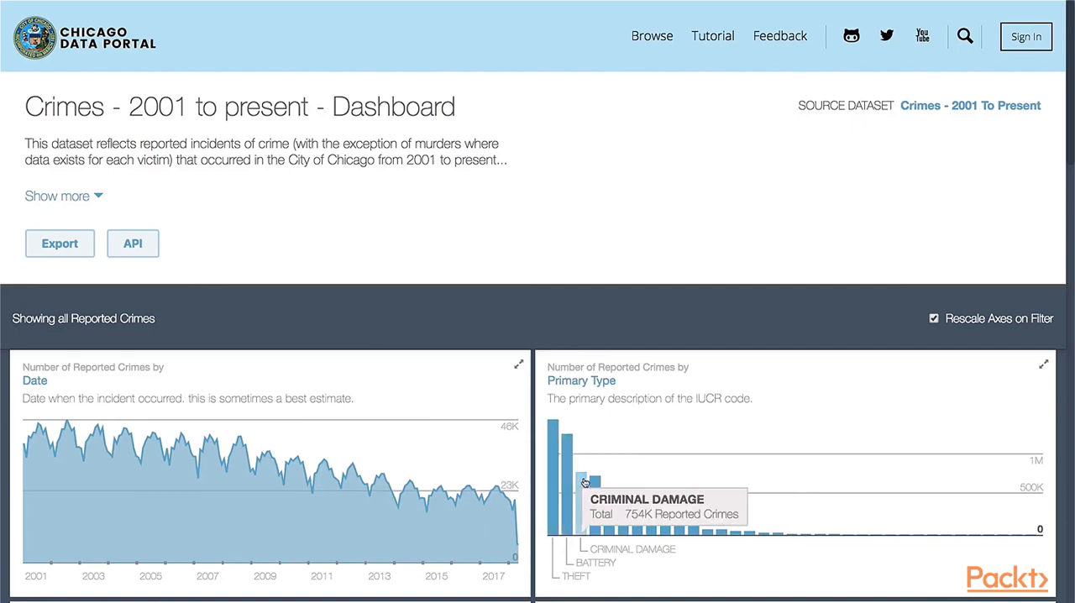
pyautogui.moveTo(598, 487)
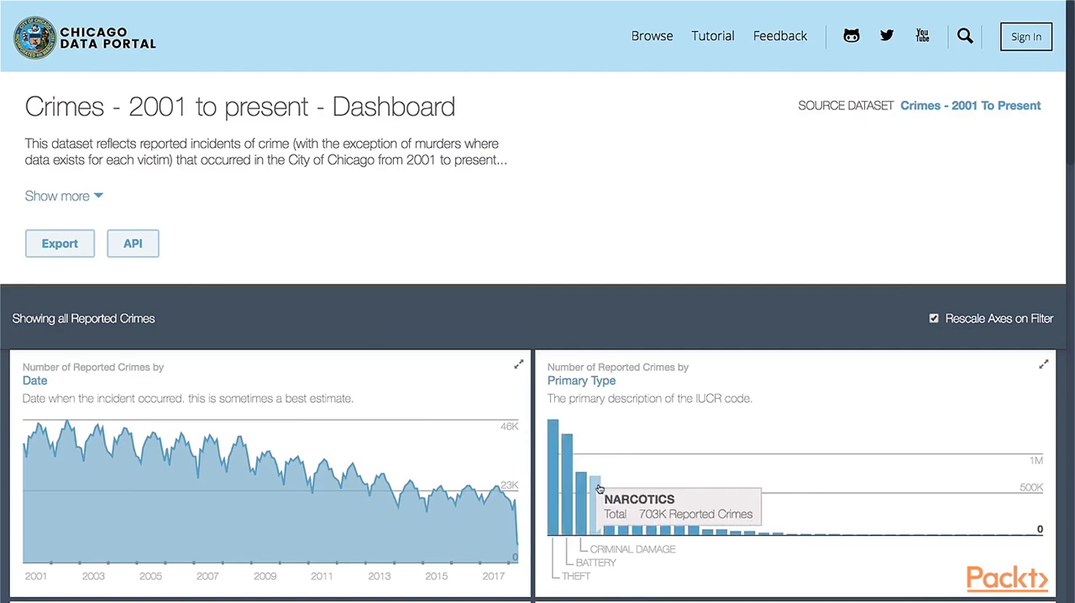
pyautogui.moveTo(753, 534)
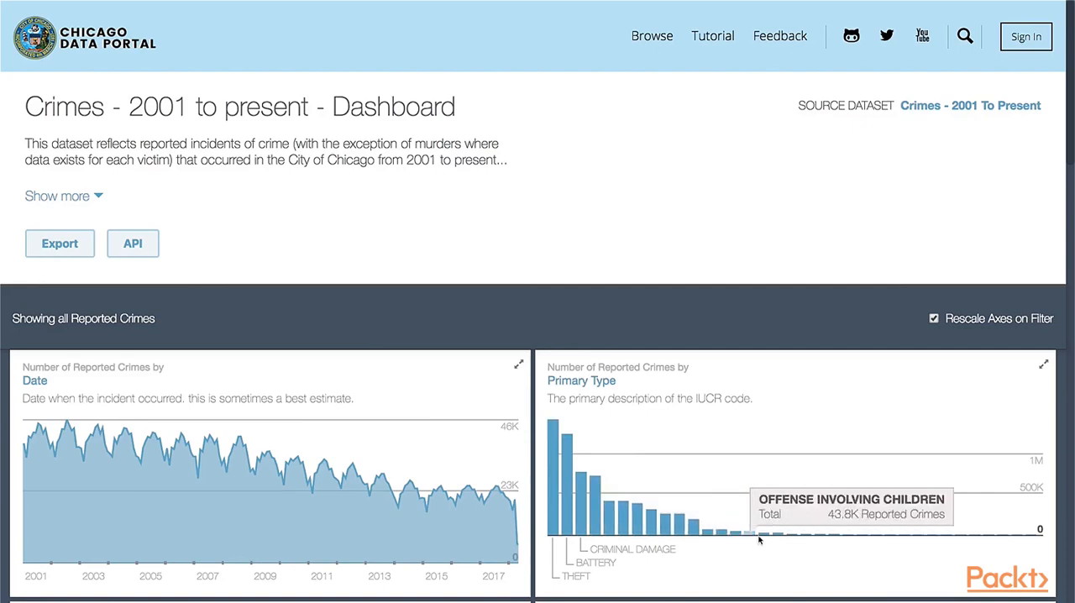
pyautogui.moveTo(913, 537)
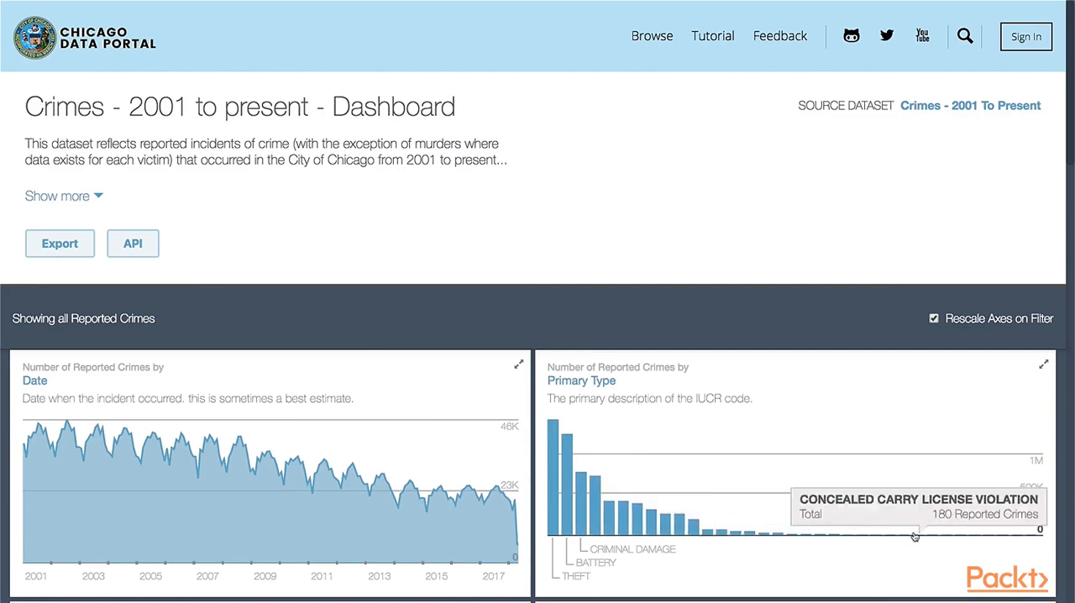
pyautogui.scroll(-3)
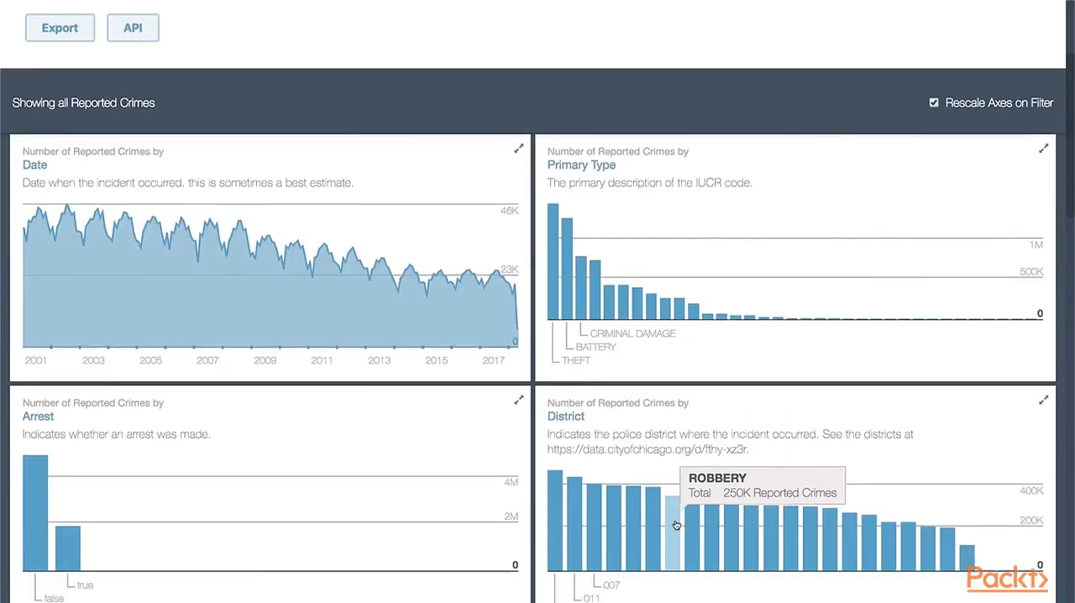
pyautogui.scroll(-3)
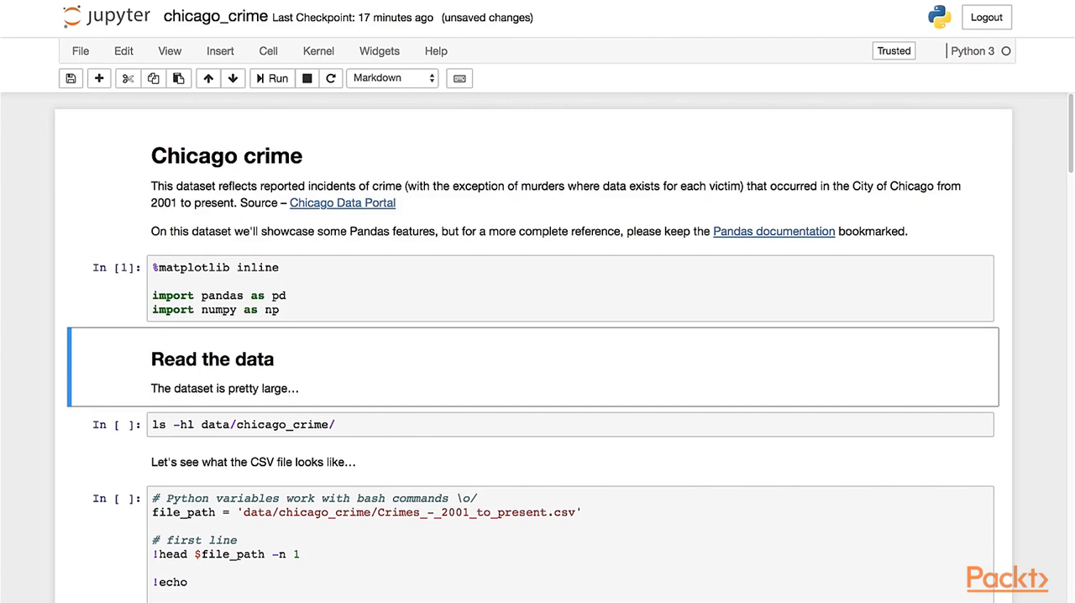
pyautogui.click(271, 77)
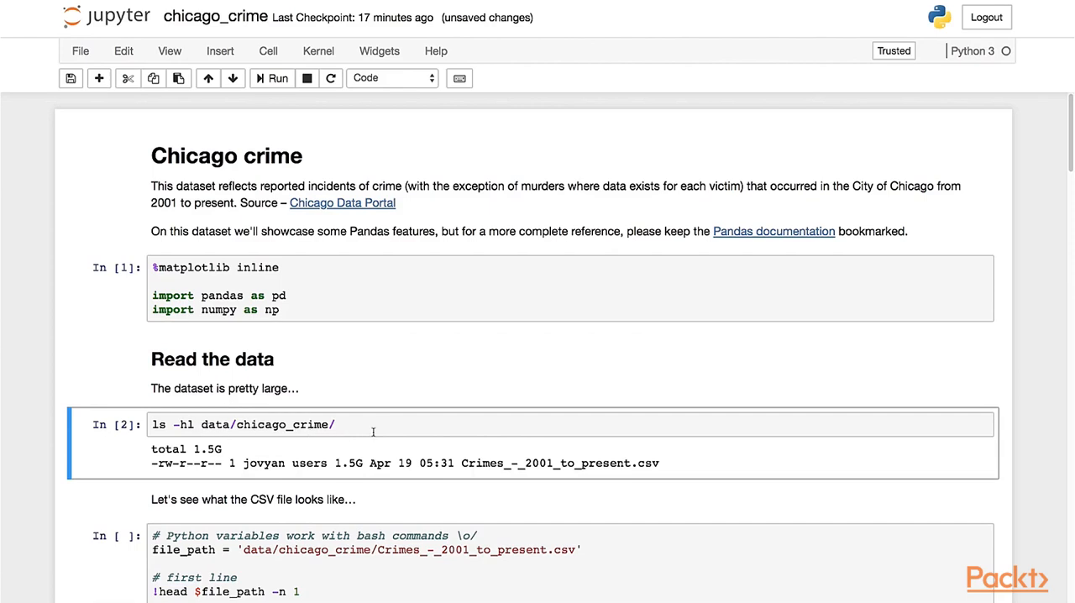
pyautogui.moveTo(559, 480)
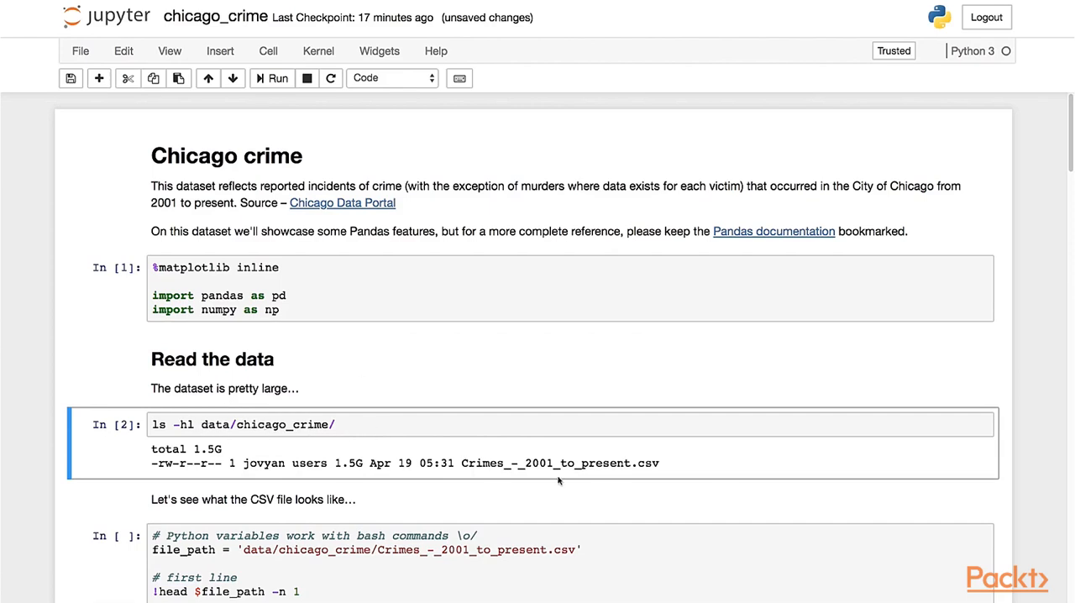
pyautogui.moveTo(587, 447)
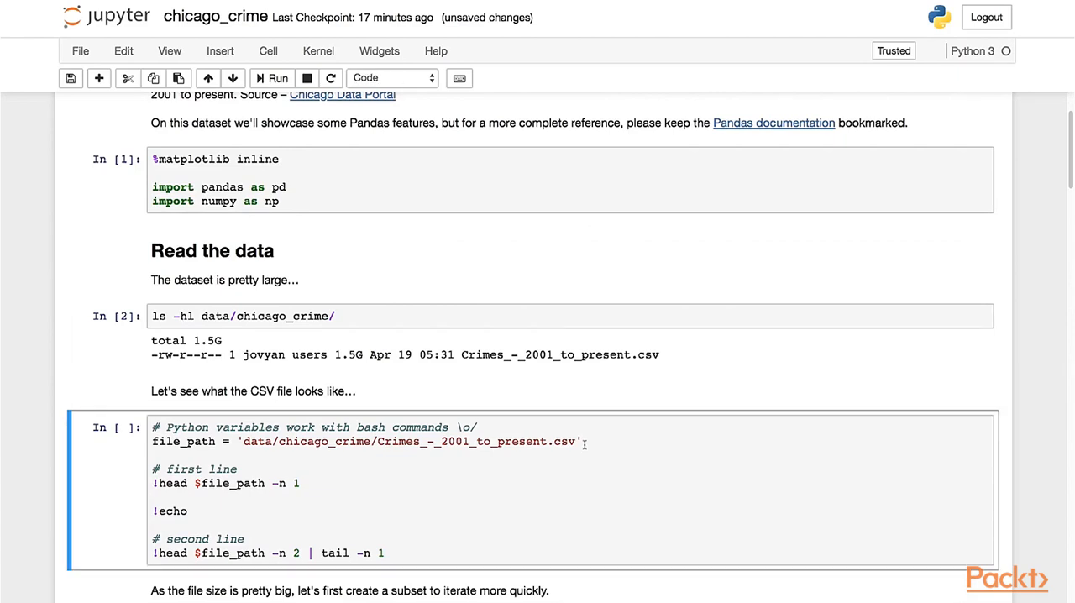
pyautogui.doubleClick(353, 440)
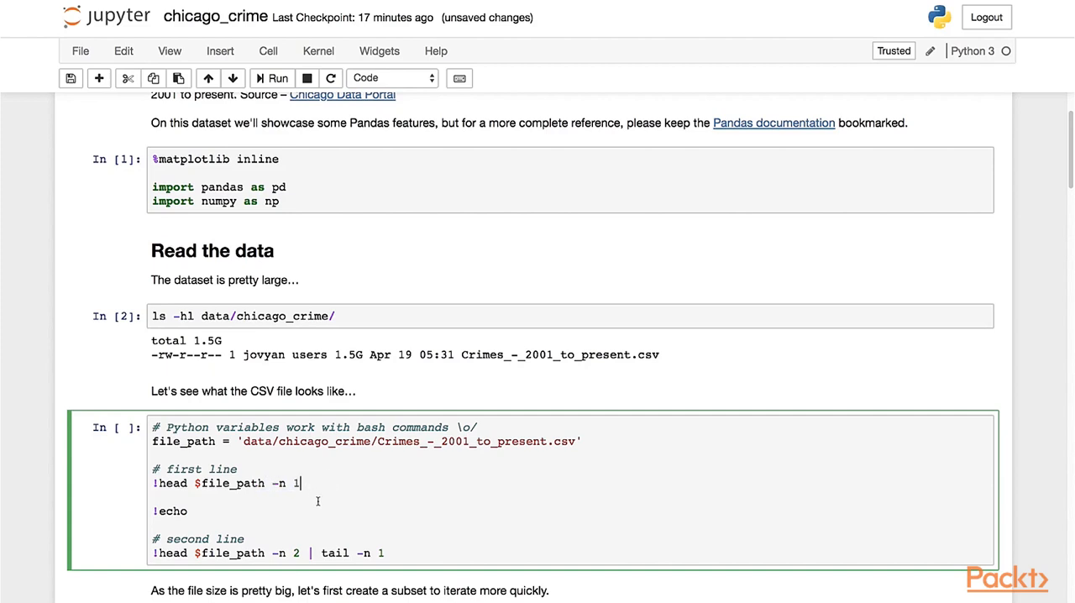
pyautogui.moveTo(277, 511)
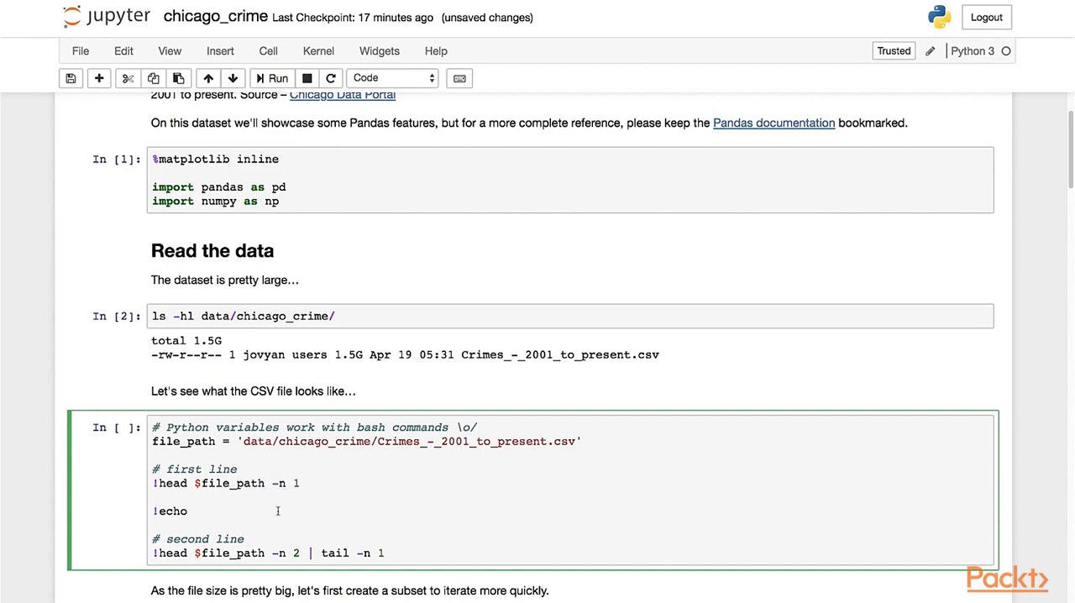
pyautogui.moveTo(156, 556)
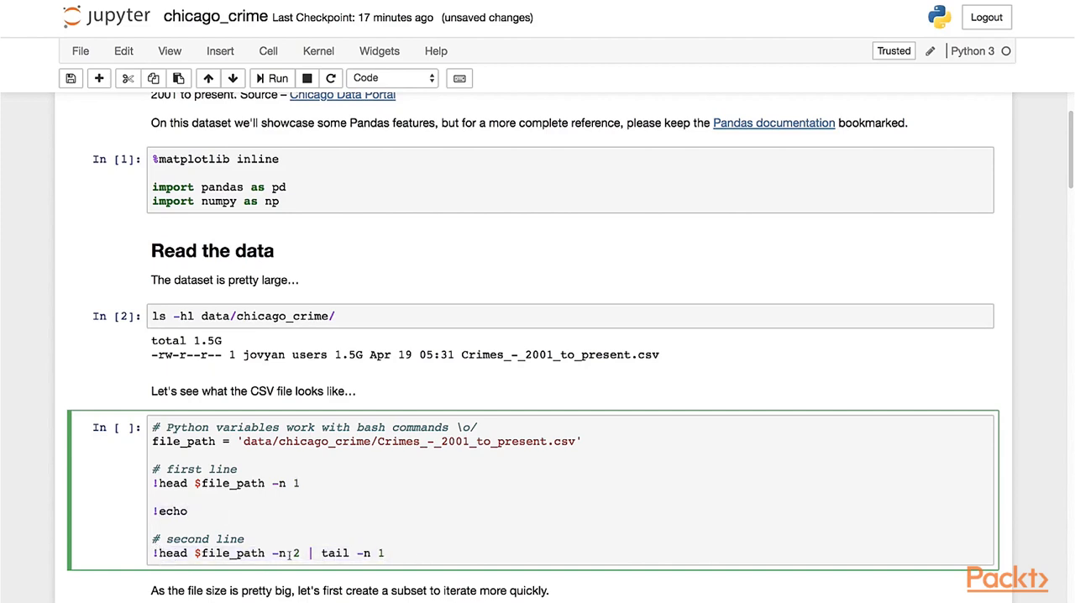
pyautogui.doubleClick(285, 553)
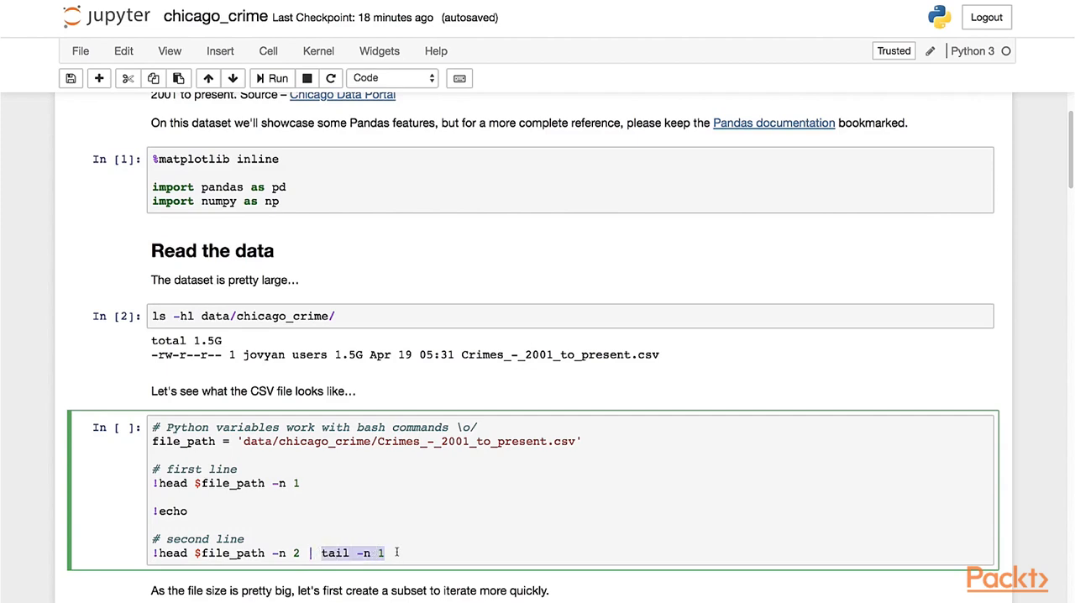
# - Run the head/tail cell and examine the printed CSV column header line
pyautogui.press('Shift+Enter')
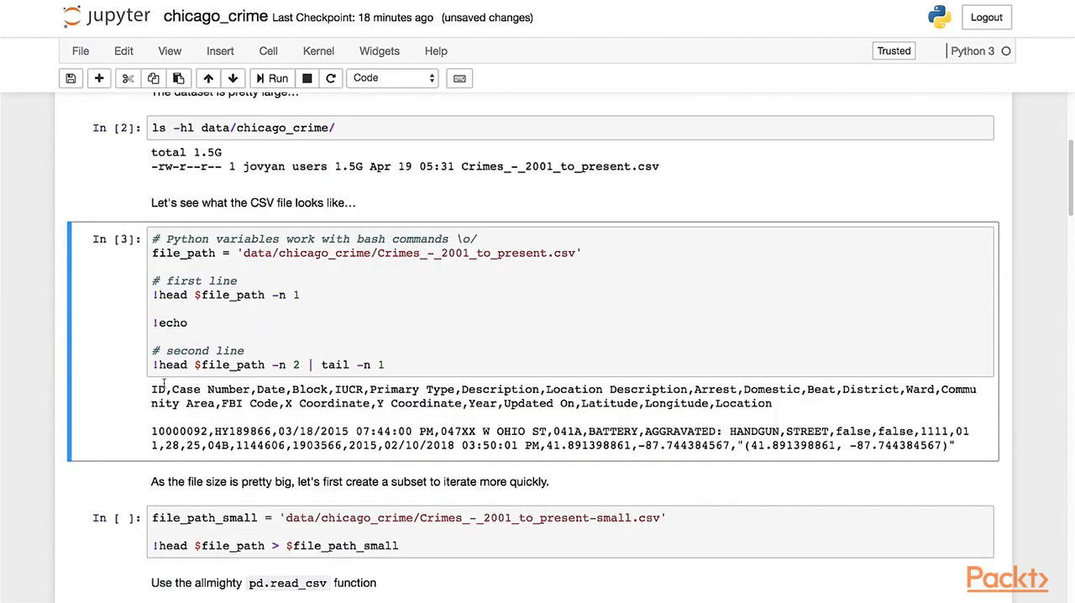
pyautogui.moveTo(152, 389); pyautogui.dragTo(789, 403)
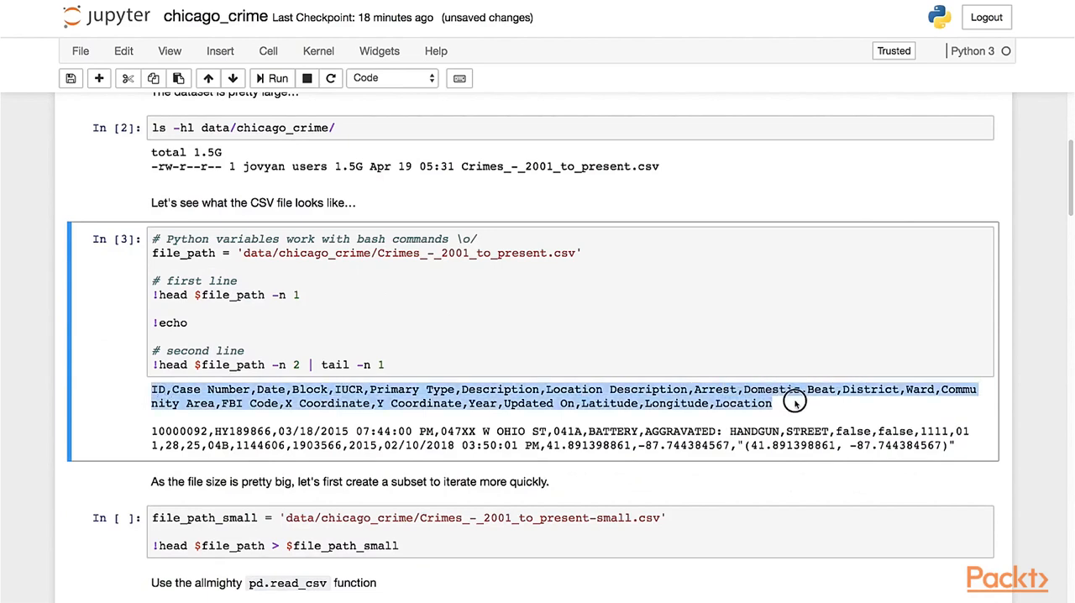
pyautogui.moveTo(788, 413)
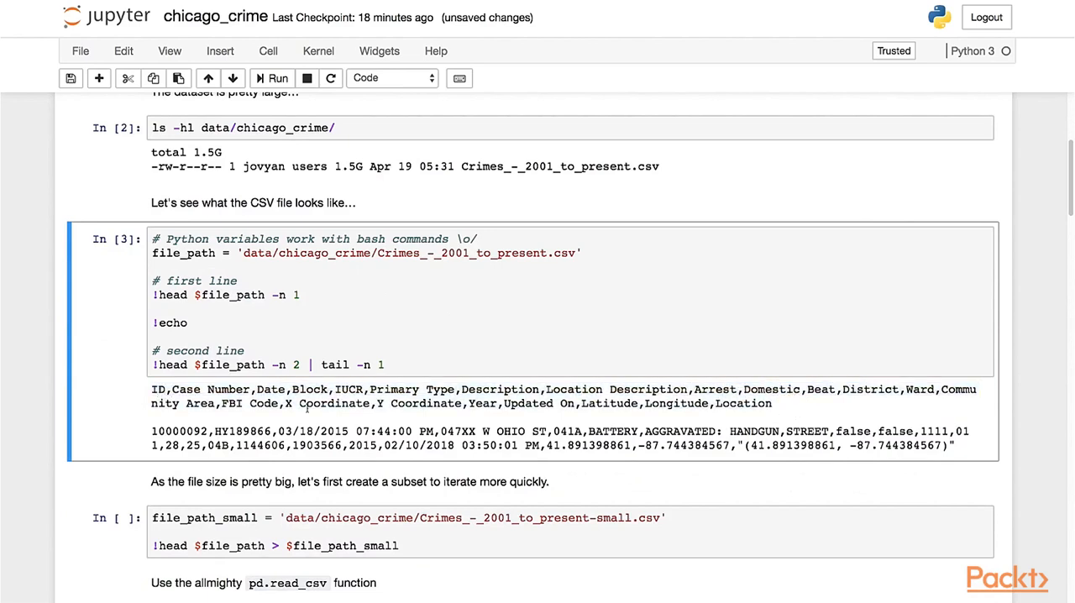
pyautogui.doubleClick(271, 389)
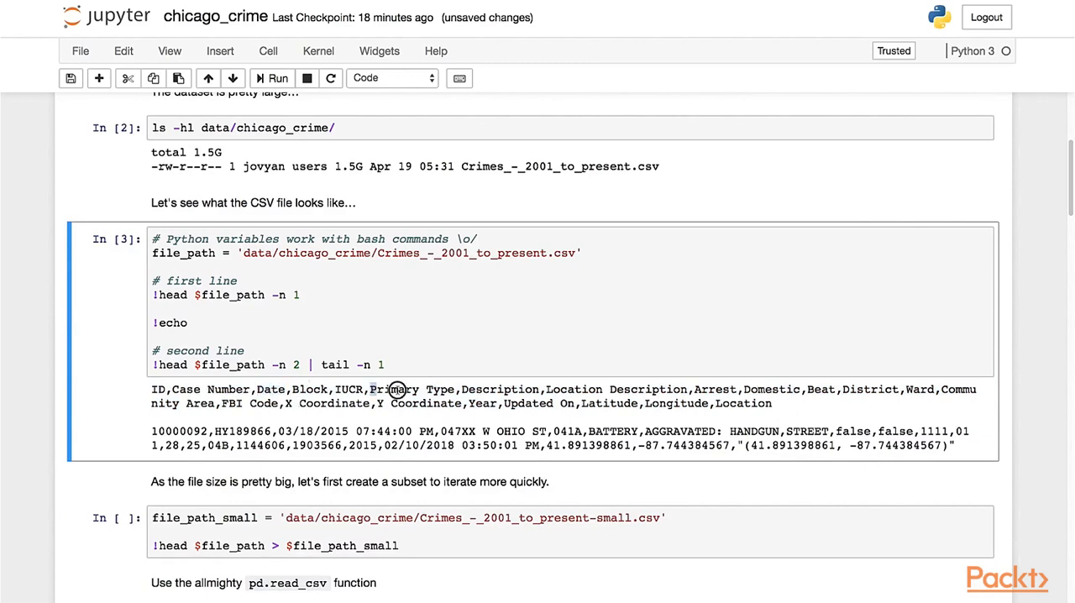
pyautogui.doubleClick(394, 389)
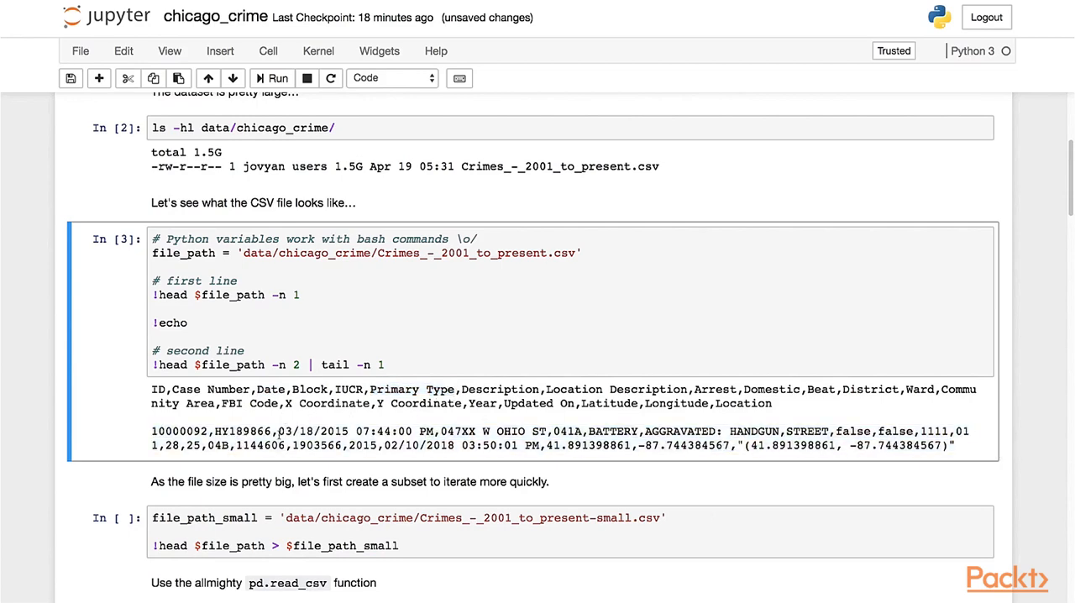
# - Point out the date, time, PM marker and BATTERY crime type in the first record
pyautogui.doubleClick(299, 430)
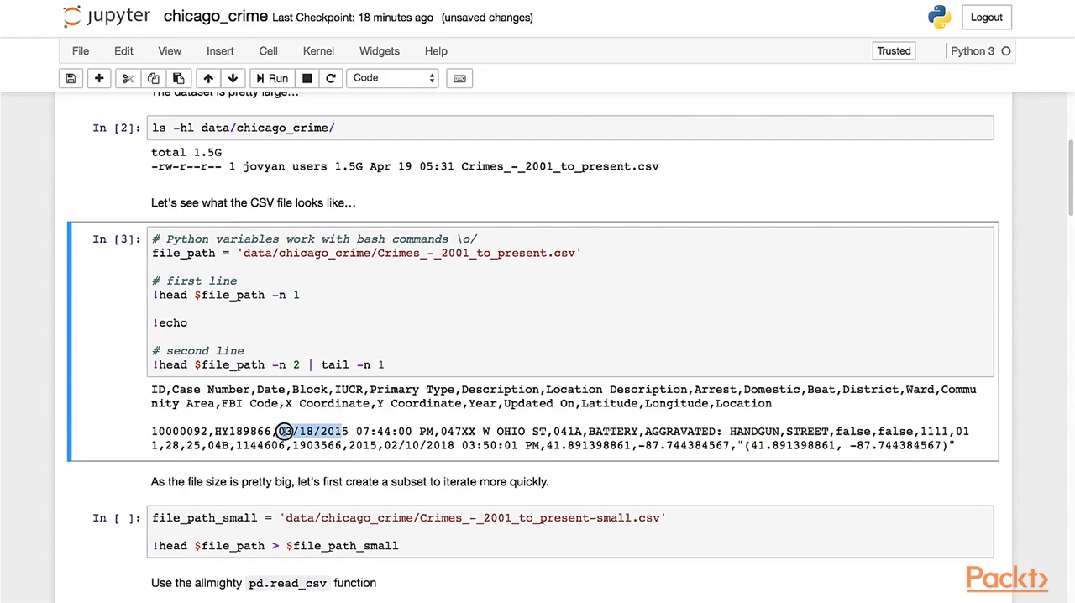
pyautogui.doubleClick(336, 430)
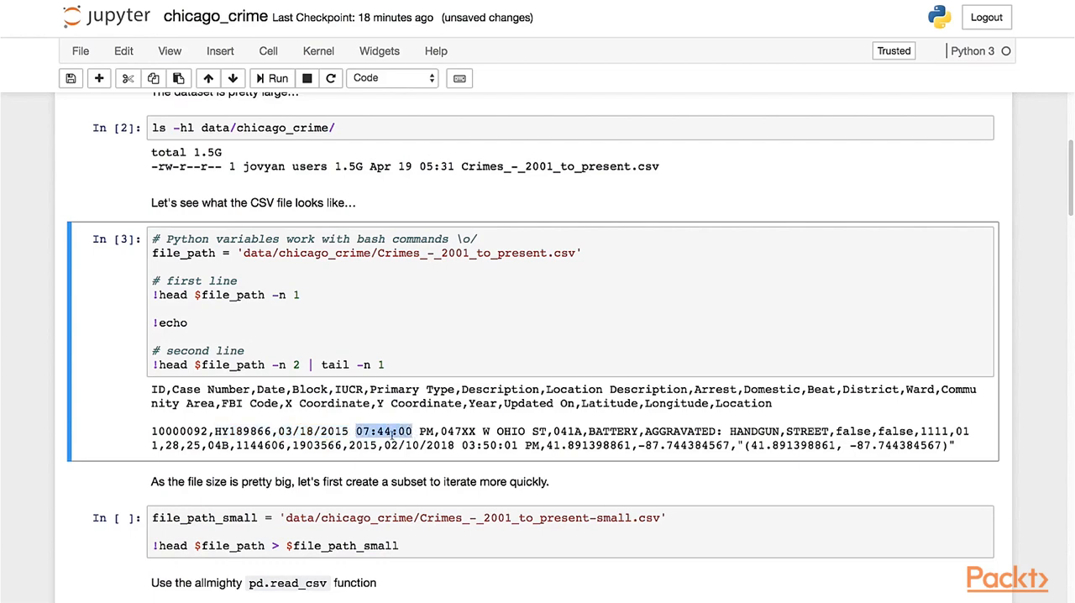
pyautogui.doubleClick(426, 430)
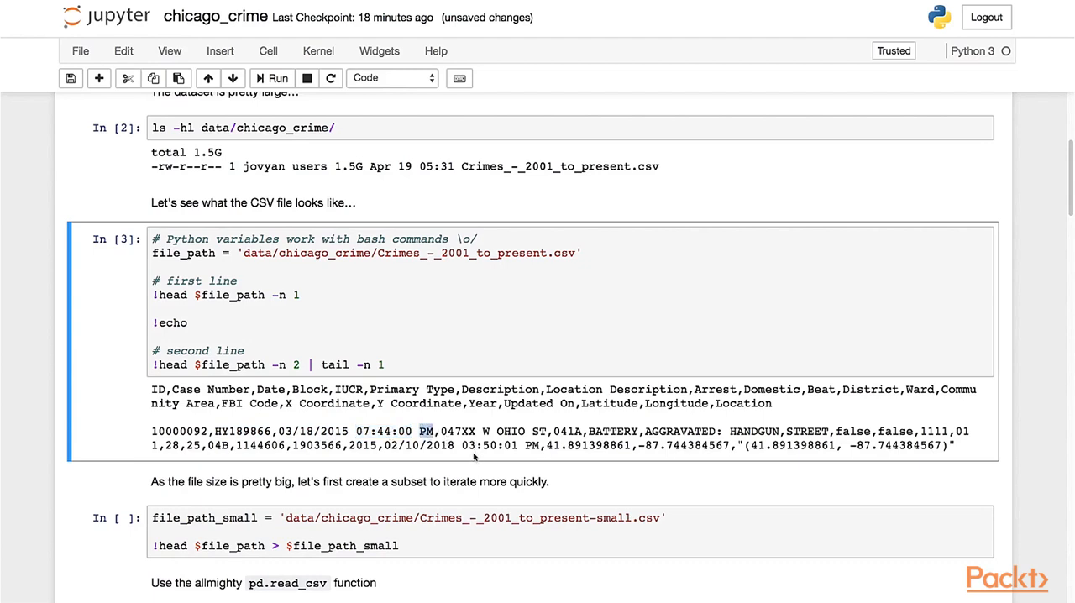
pyautogui.doubleClick(611, 430)
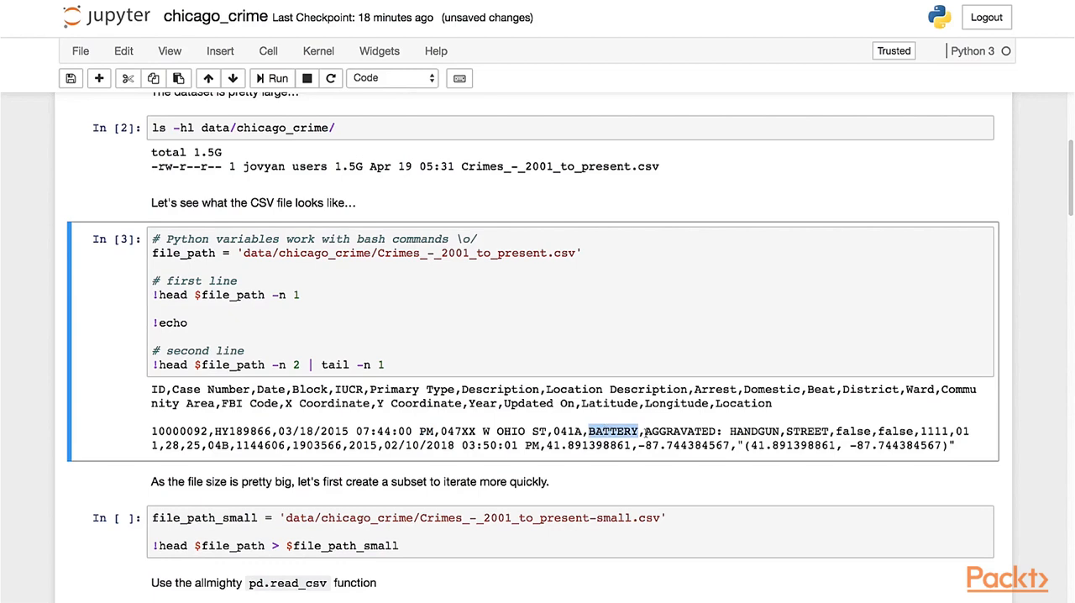
pyautogui.moveTo(647, 487)
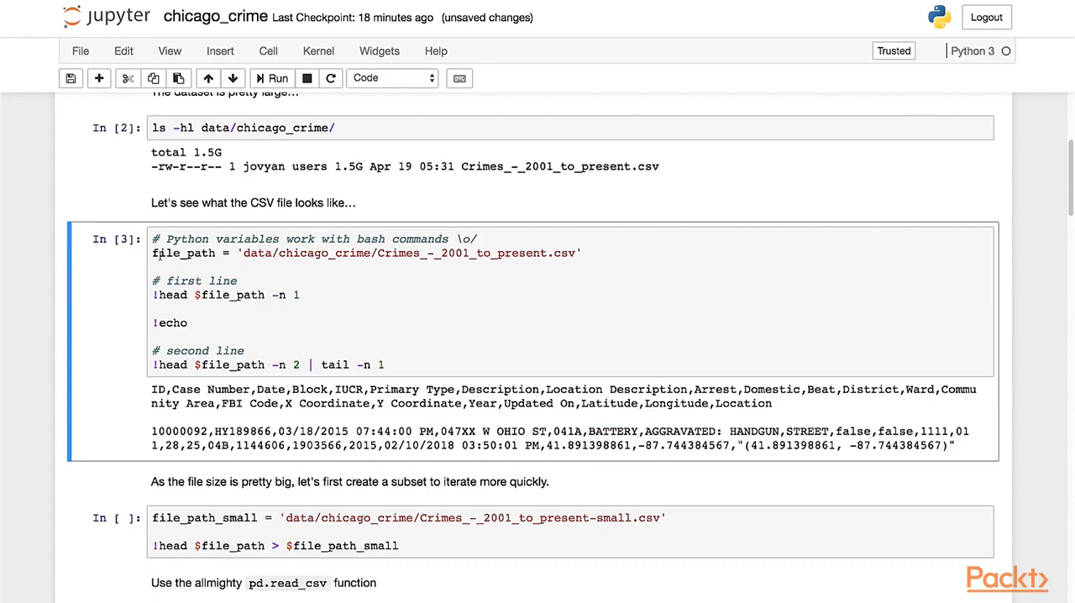
# - Review the file_path variable in the header-printing command, then move on down the notebook
pyautogui.doubleClick(183, 252)
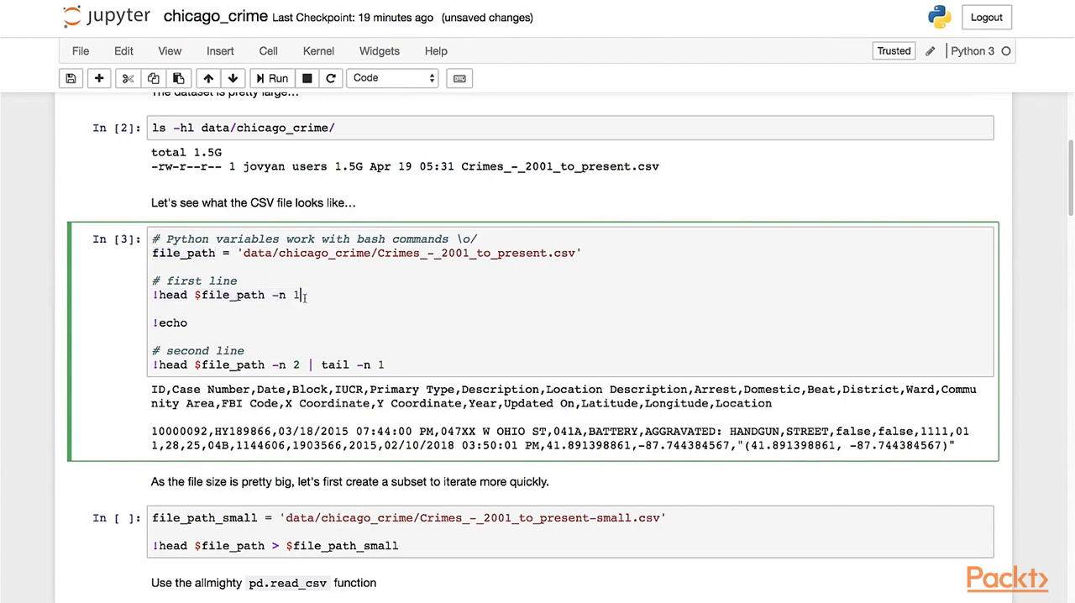
pyautogui.doubleClick(232, 296)
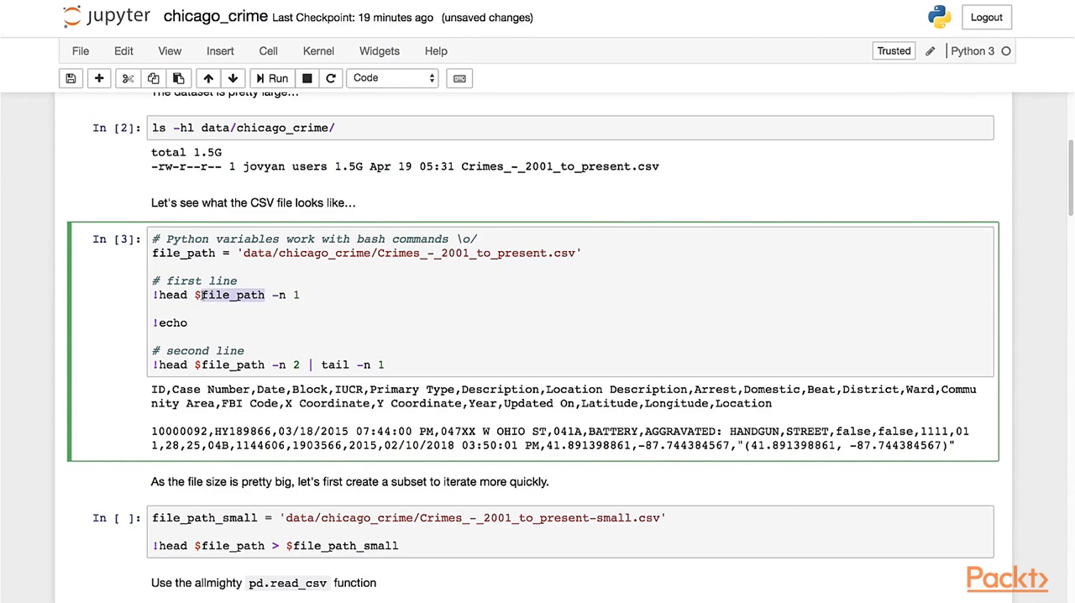
pyautogui.click(215, 309)
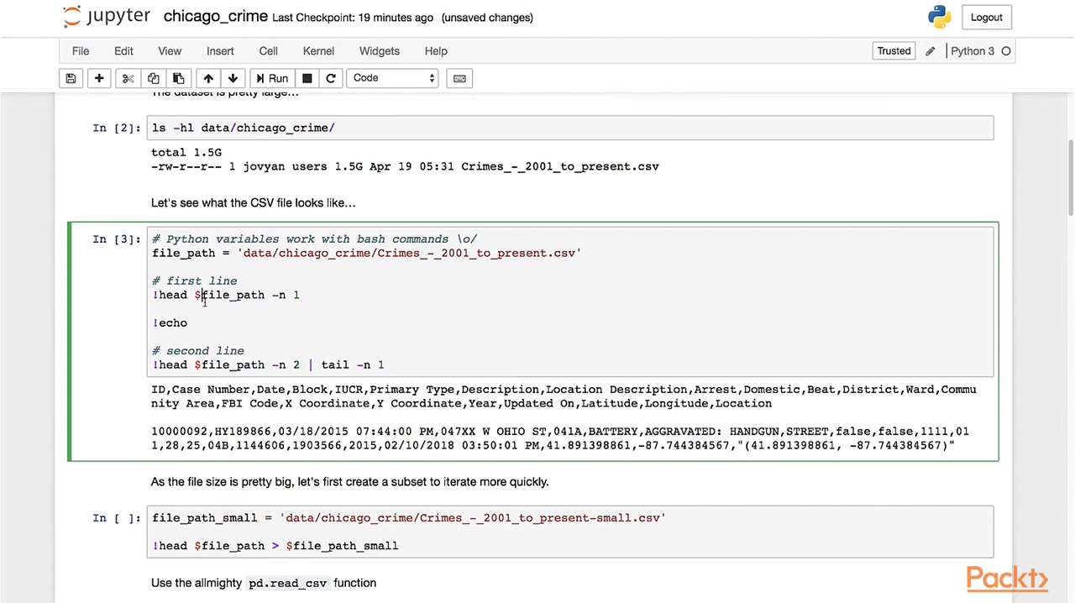
pyautogui.scroll(-3)
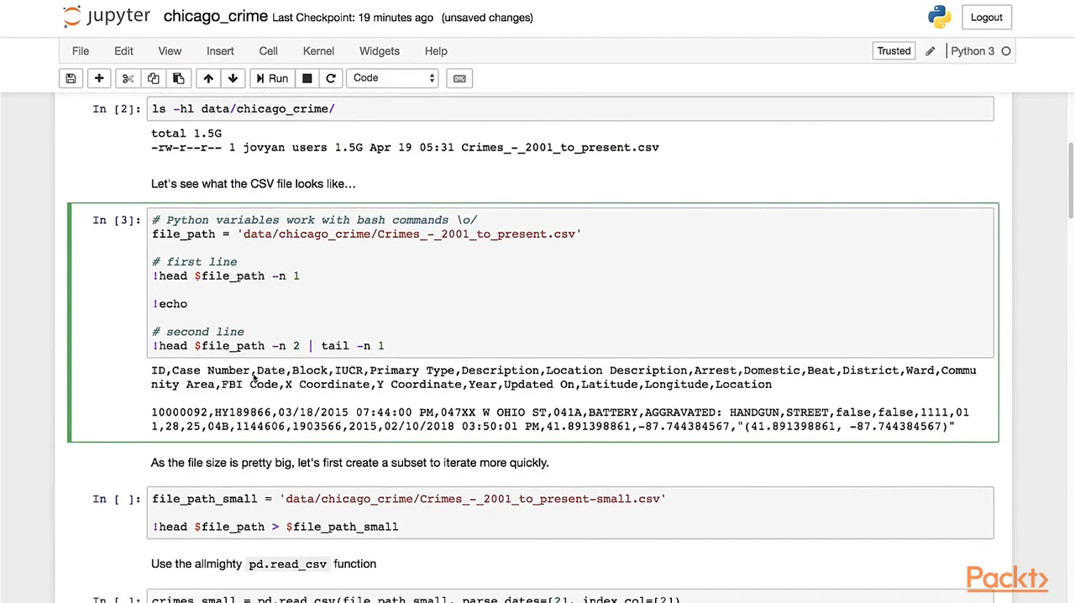
pyautogui.scroll(-3)
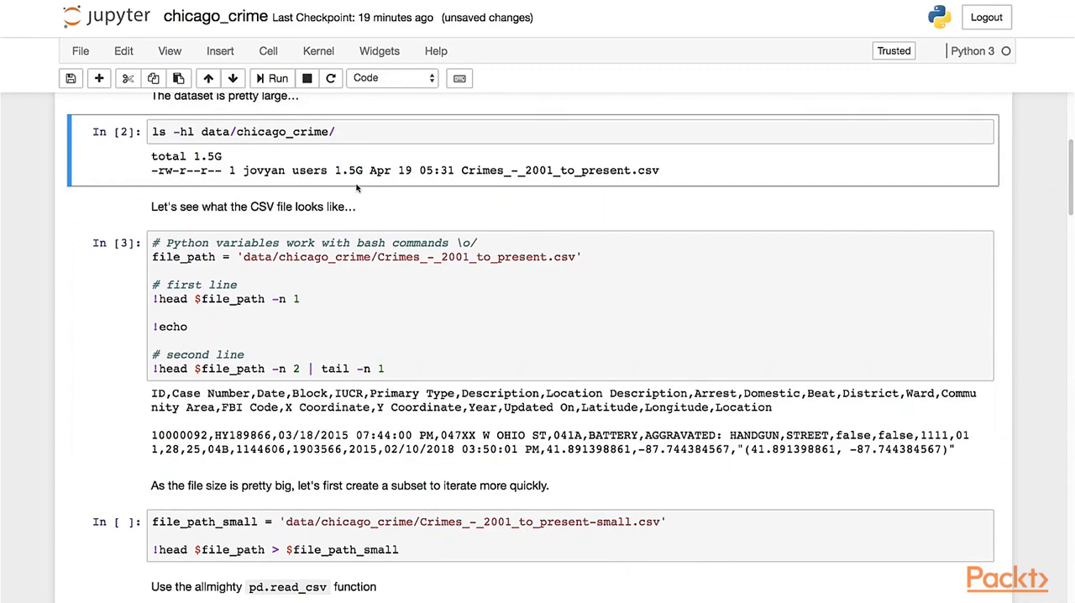
# - Move past the subset-writing cell and select the pd.read_csv cell for the small file
pyautogui.scroll(-3)
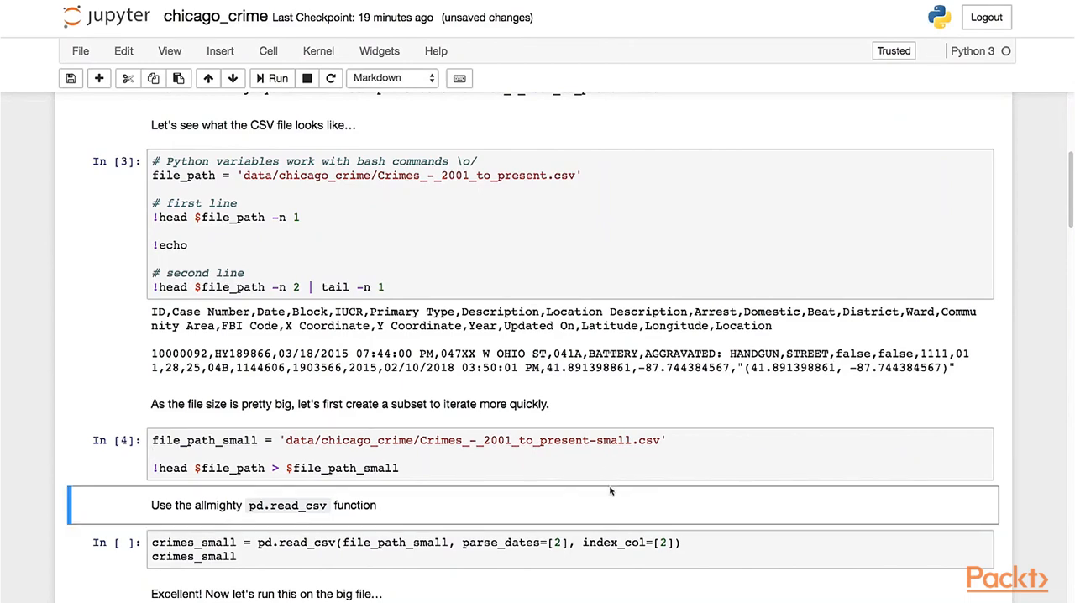
pyautogui.scroll(-3)
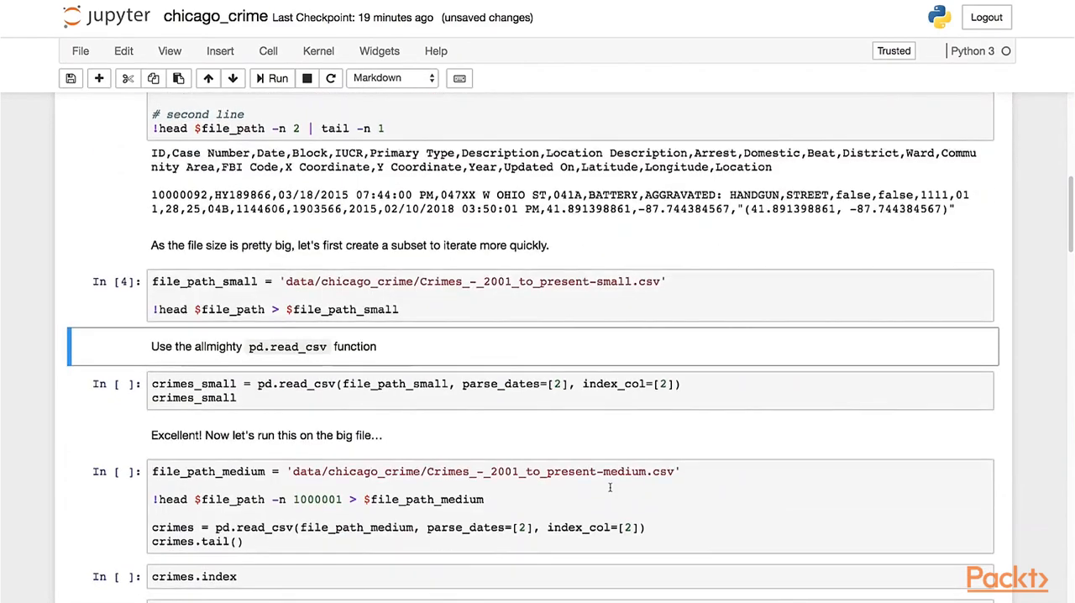
pyautogui.click(534, 389)
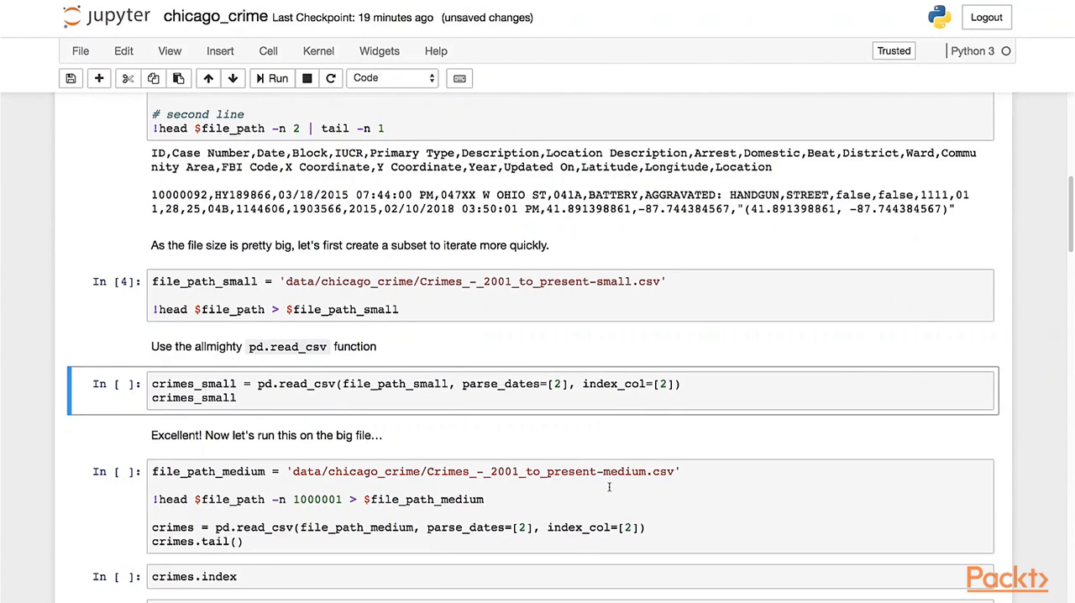
pyautogui.moveTo(216, 329)
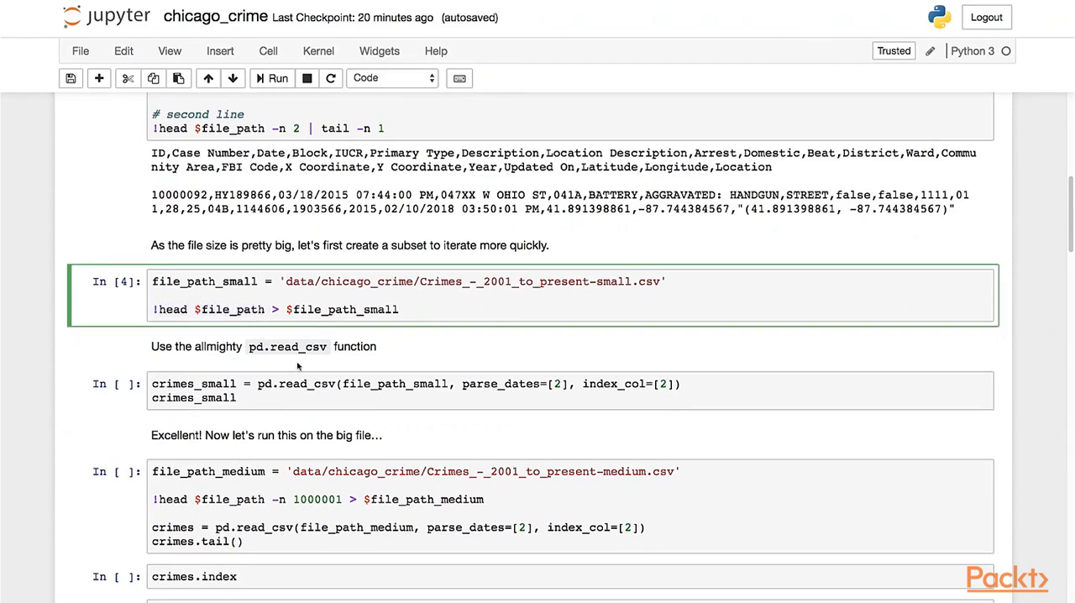
# - Review the read_csv call's file_path_small, parse_dates and index_col arguments
pyautogui.click(323, 398)
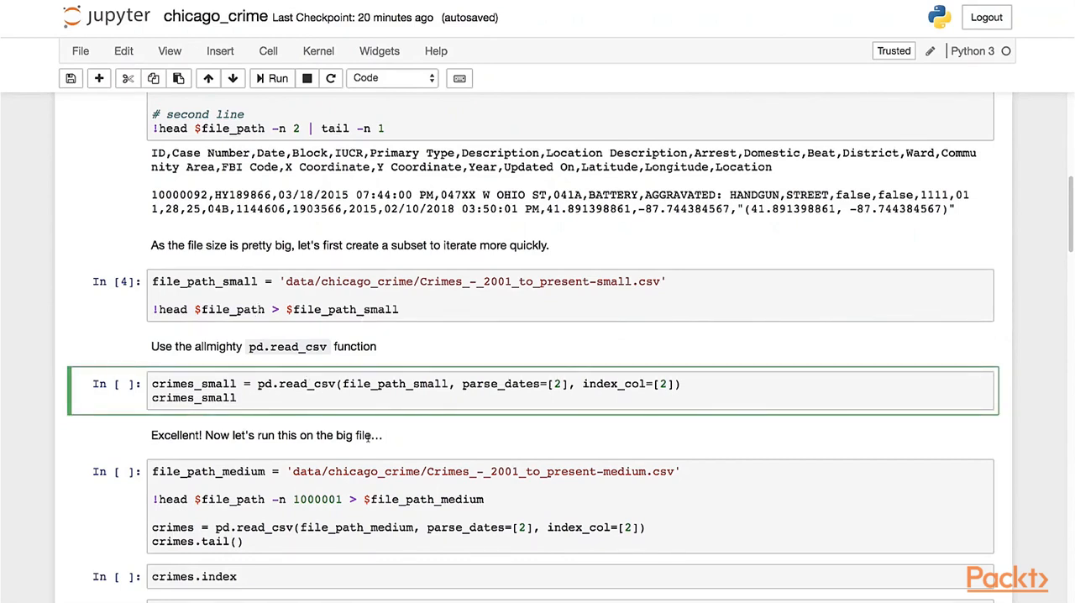
pyautogui.click(276, 384)
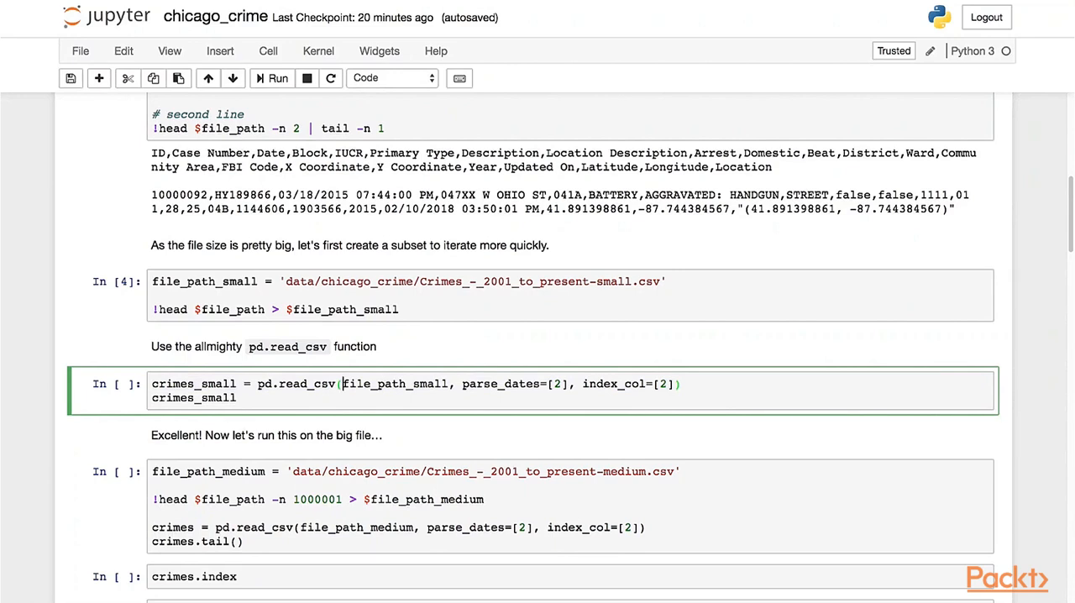
pyautogui.doubleClick(393, 384)
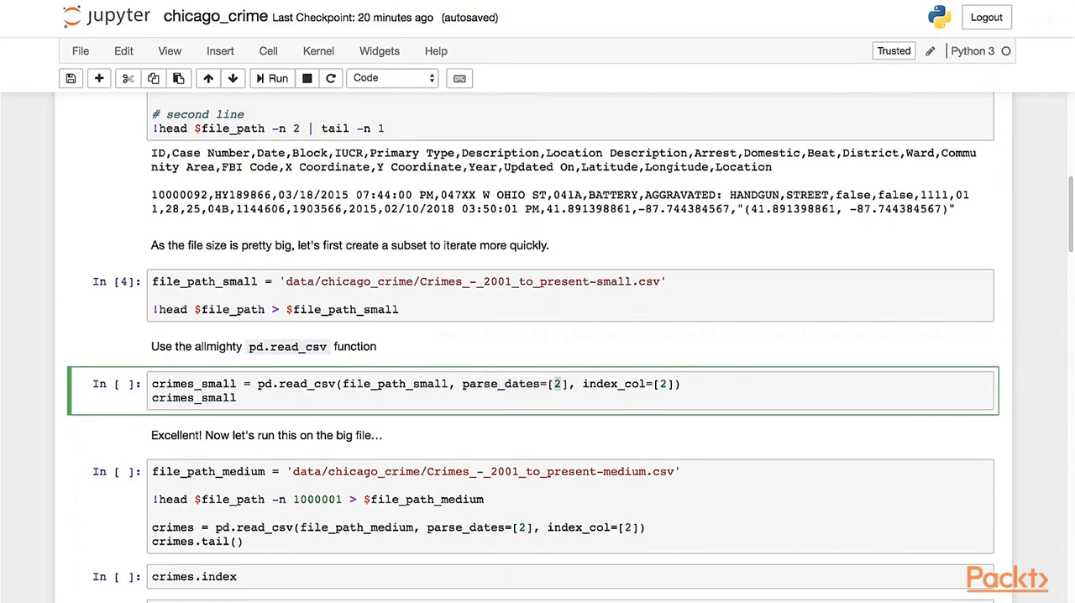
pyautogui.click(554, 385)
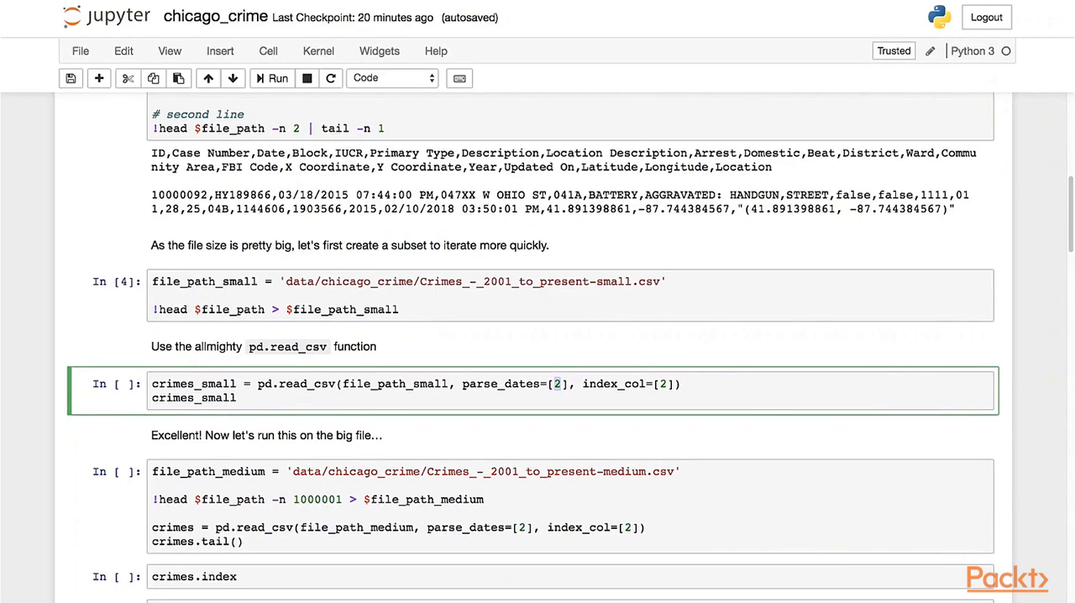
pyautogui.doubleClick(270, 153)
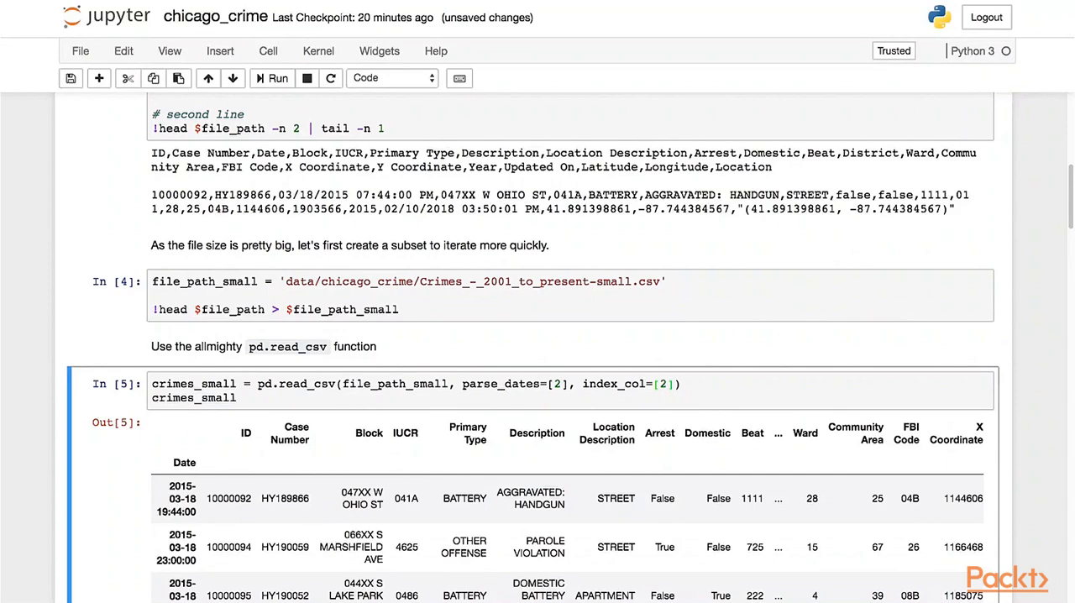
pyautogui.scroll(-3)
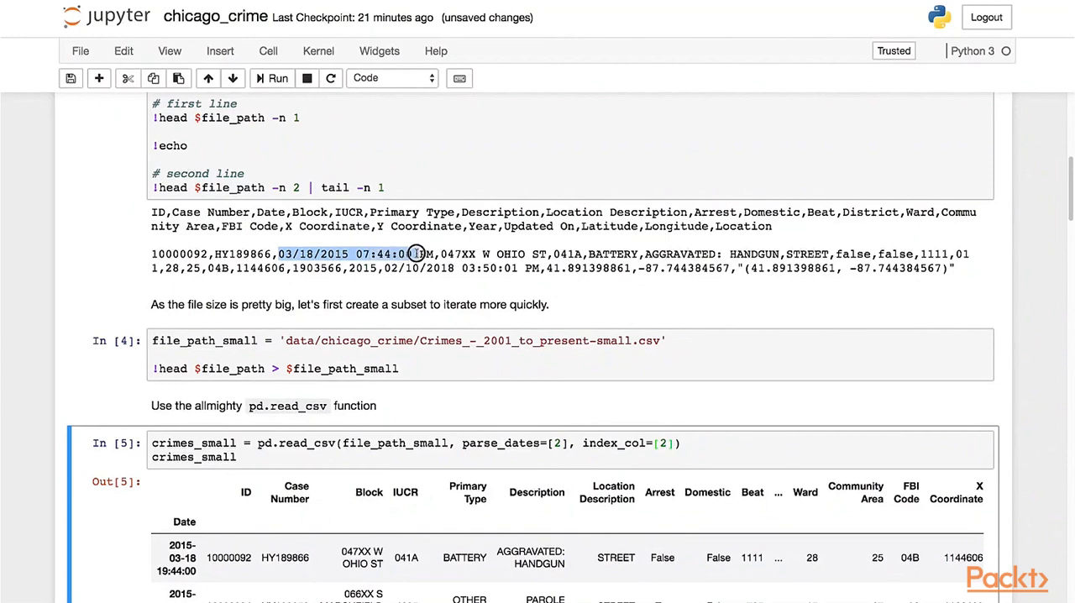
pyautogui.click(416, 254)
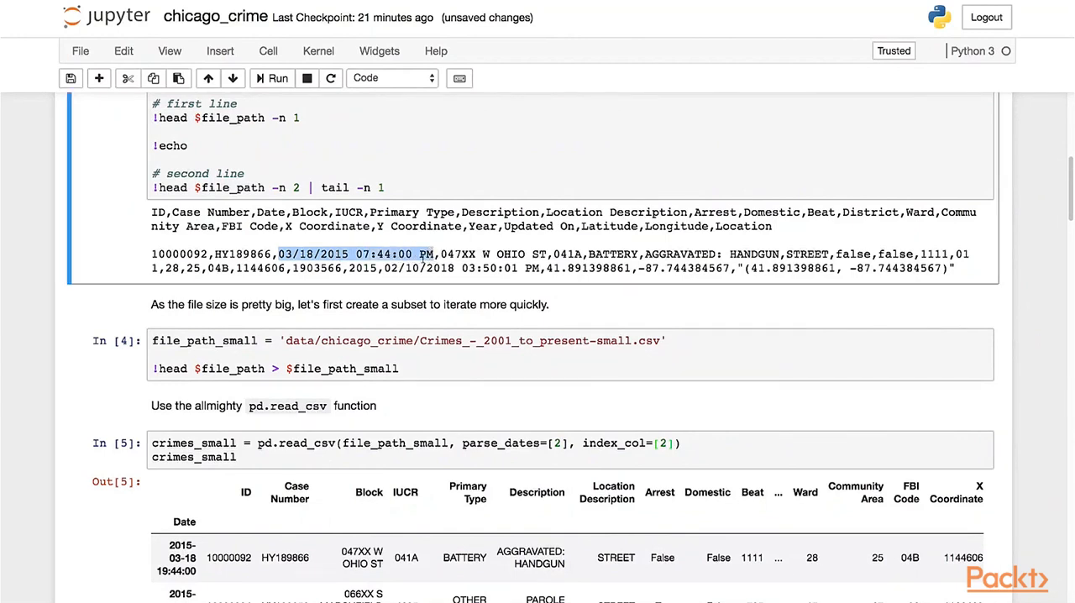
pyautogui.click(304, 254)
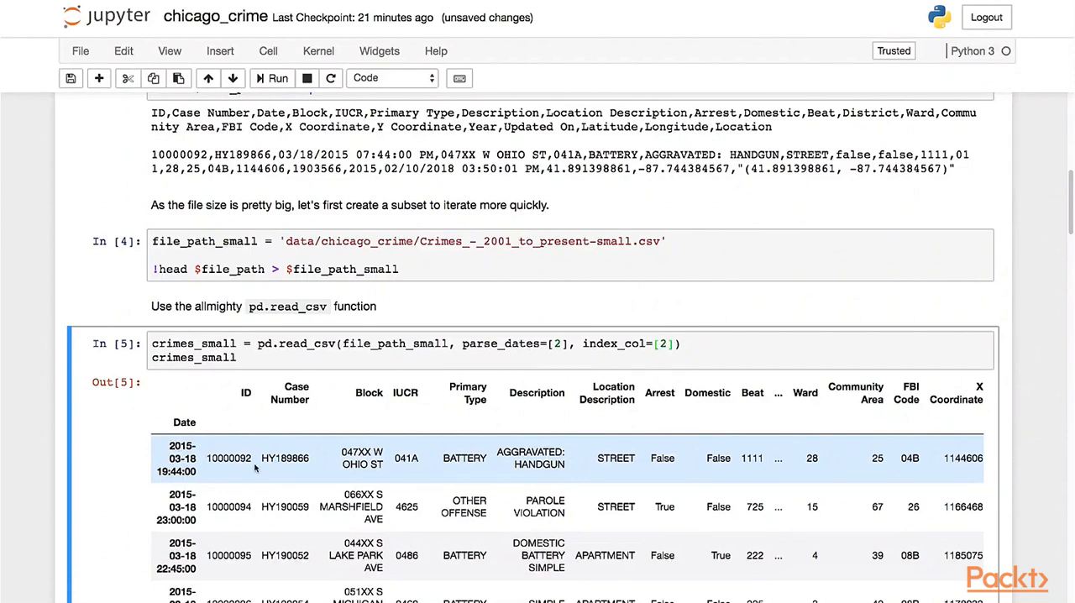
pyautogui.moveTo(366, 477)
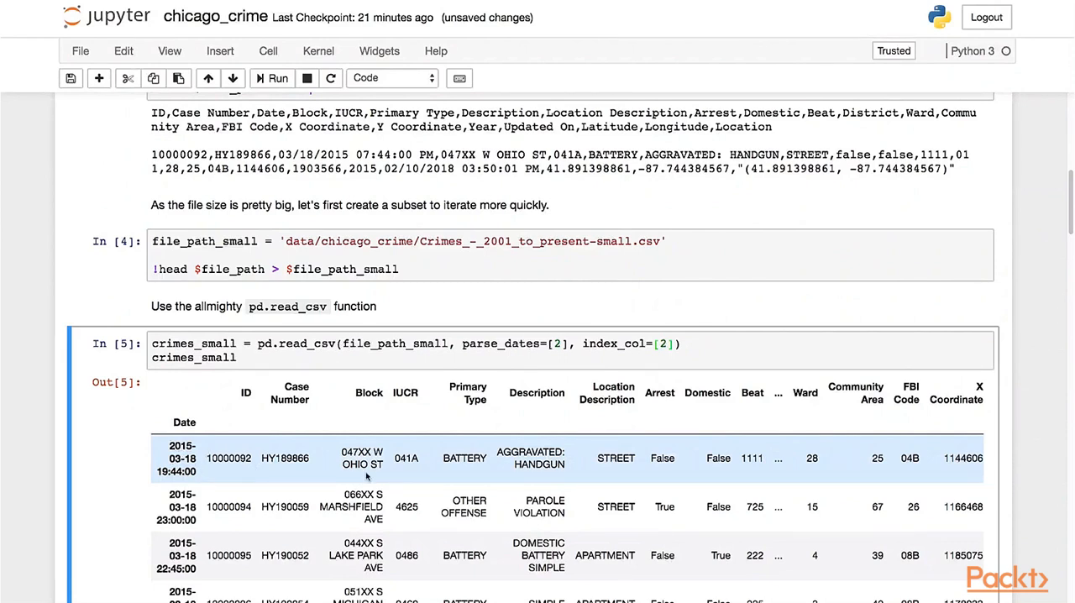
pyautogui.doubleClick(464, 457)
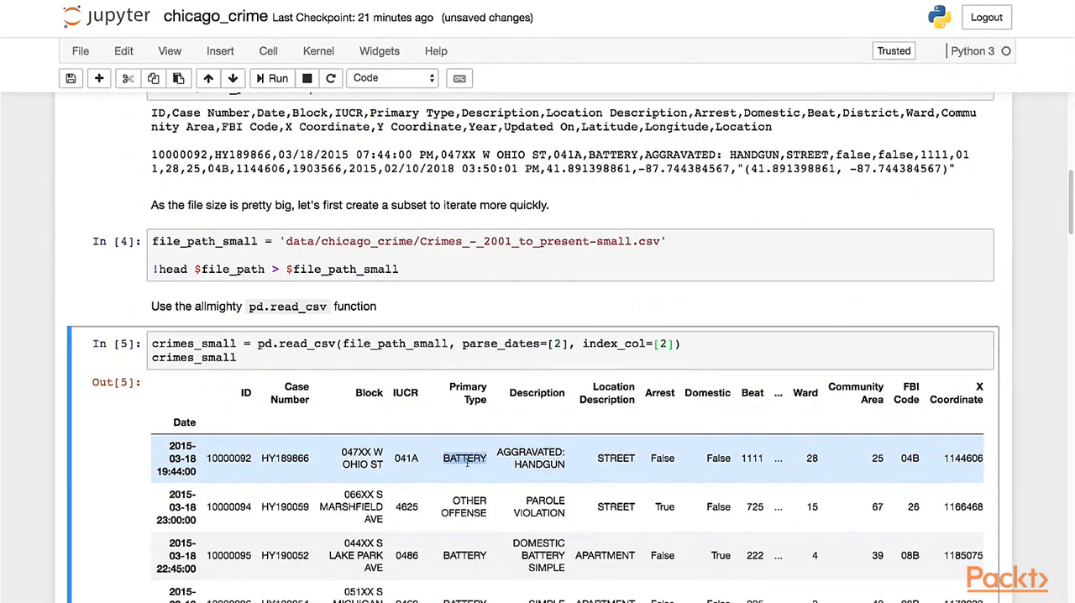
pyautogui.scroll(-3)
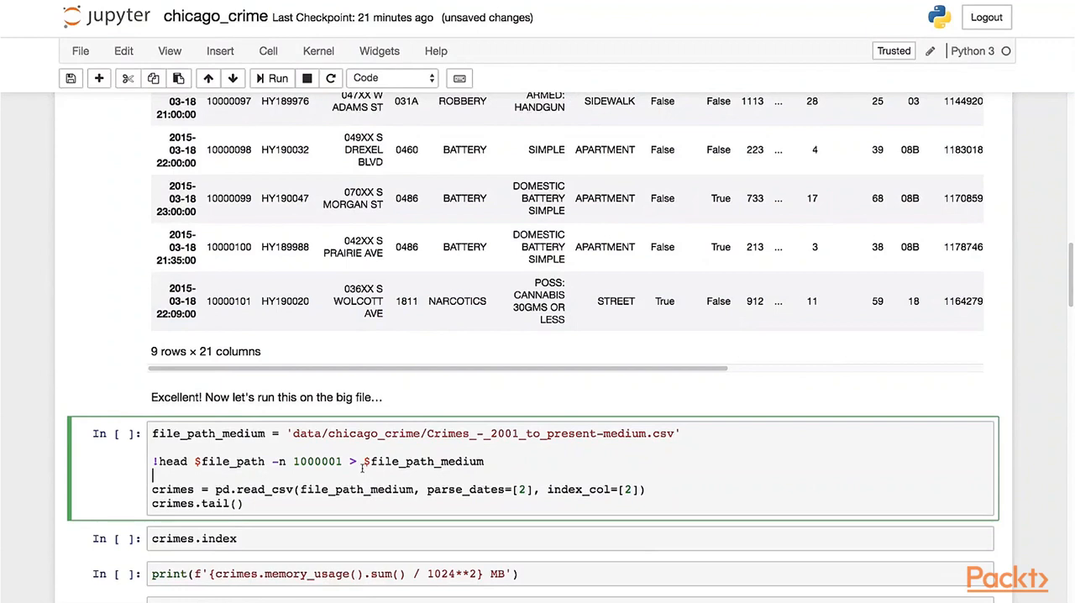
# - Run the cell writing the million-line medium CSV, loading crimes and showing crimes.tail()
pyautogui.doubleClick(315, 460)
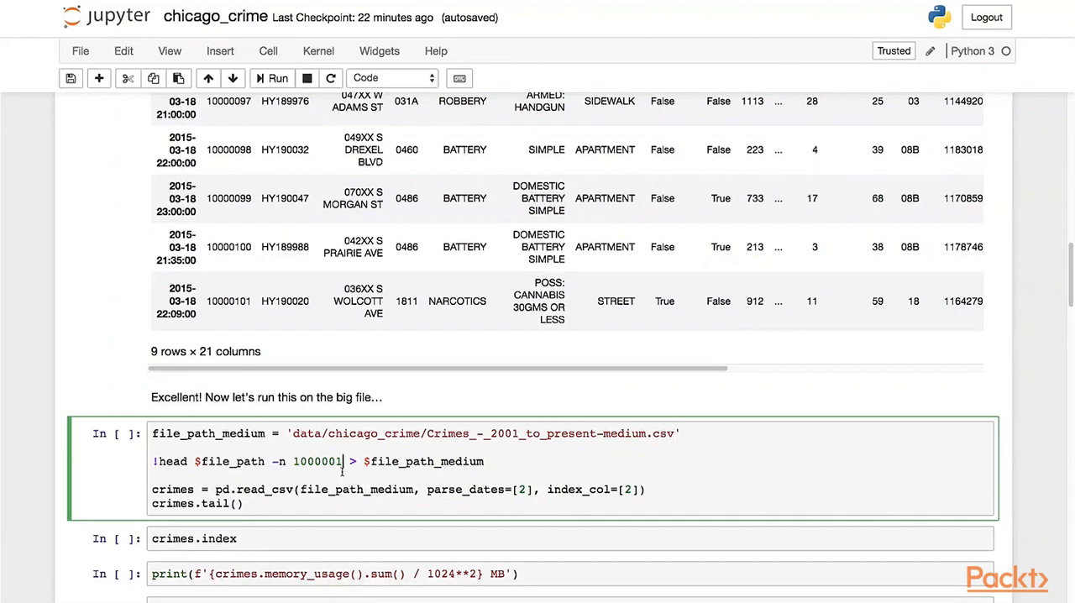
pyautogui.scroll(-3)
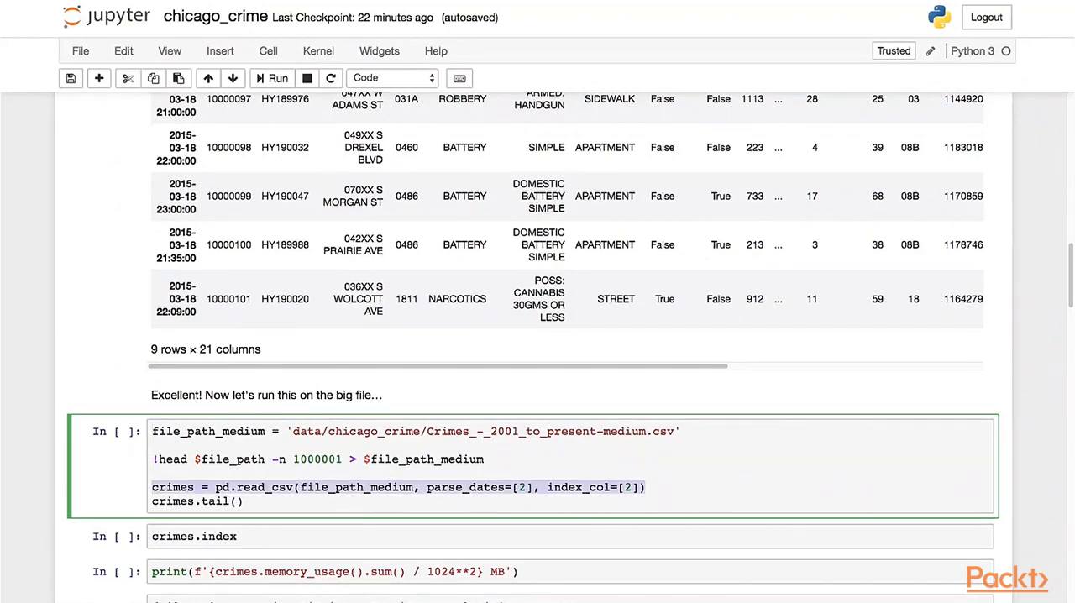
pyautogui.click(272, 77)
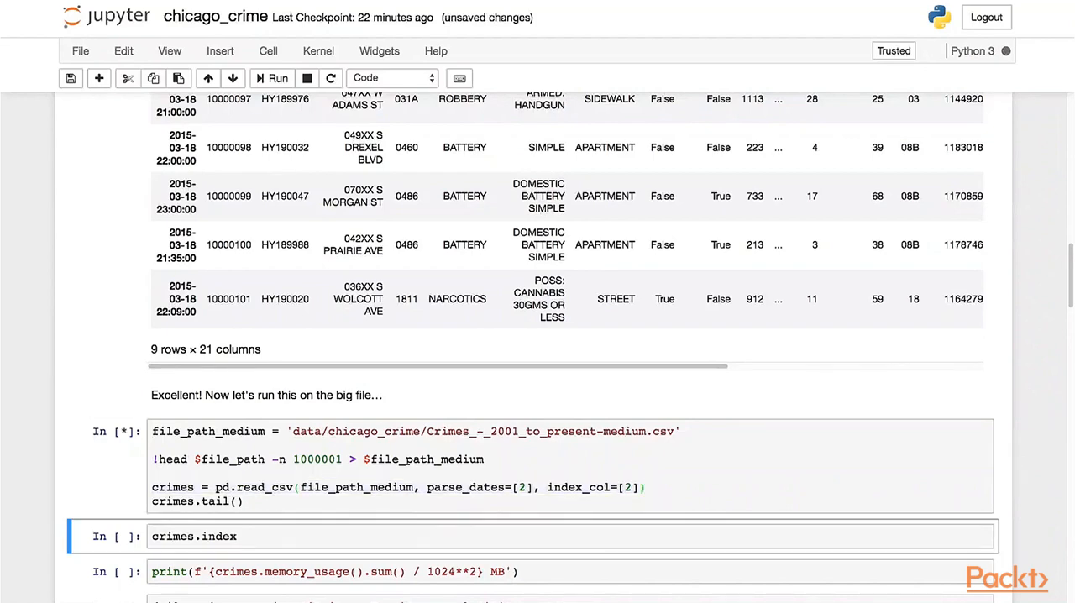
pyautogui.click(278, 78)
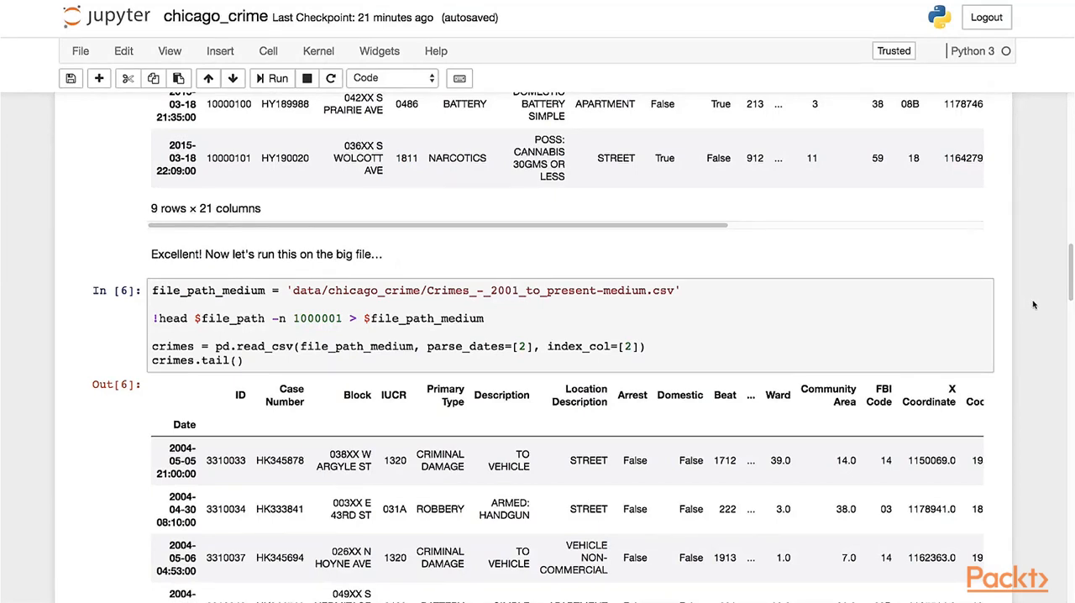
pyautogui.moveTo(727, 336)
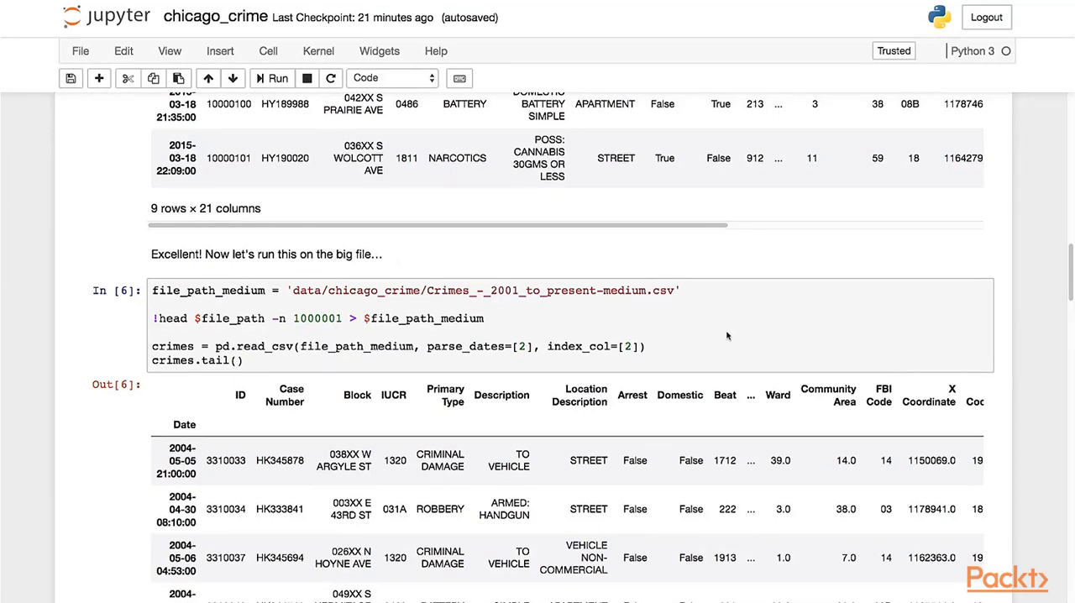
pyautogui.moveTo(210, 387)
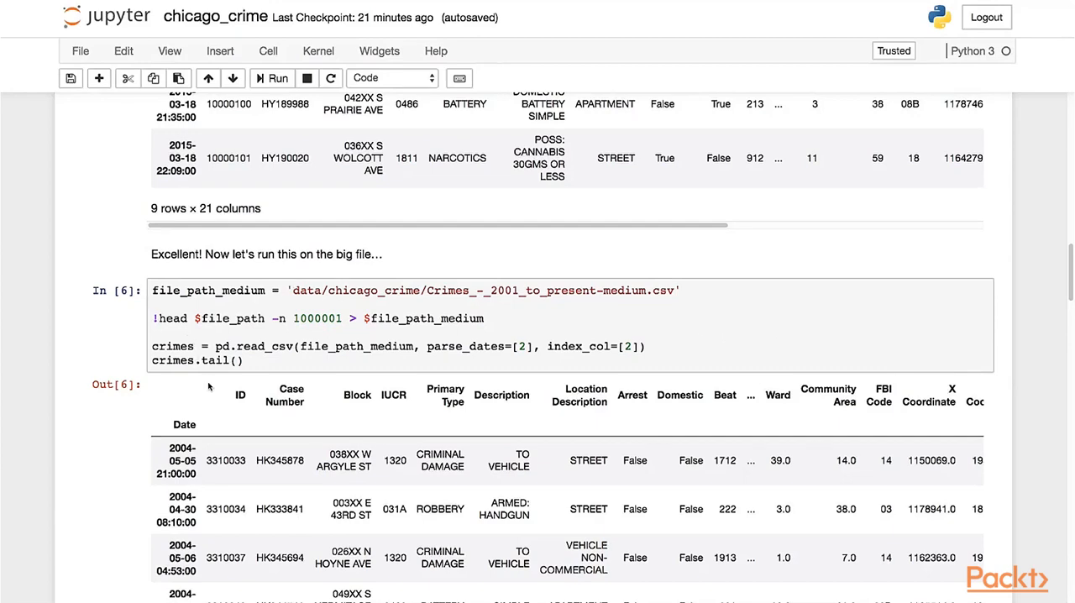
# - Run the crimes.index cell to show the DatetimeIndex of 1,000,000 Date entries
pyautogui.scroll(-3)
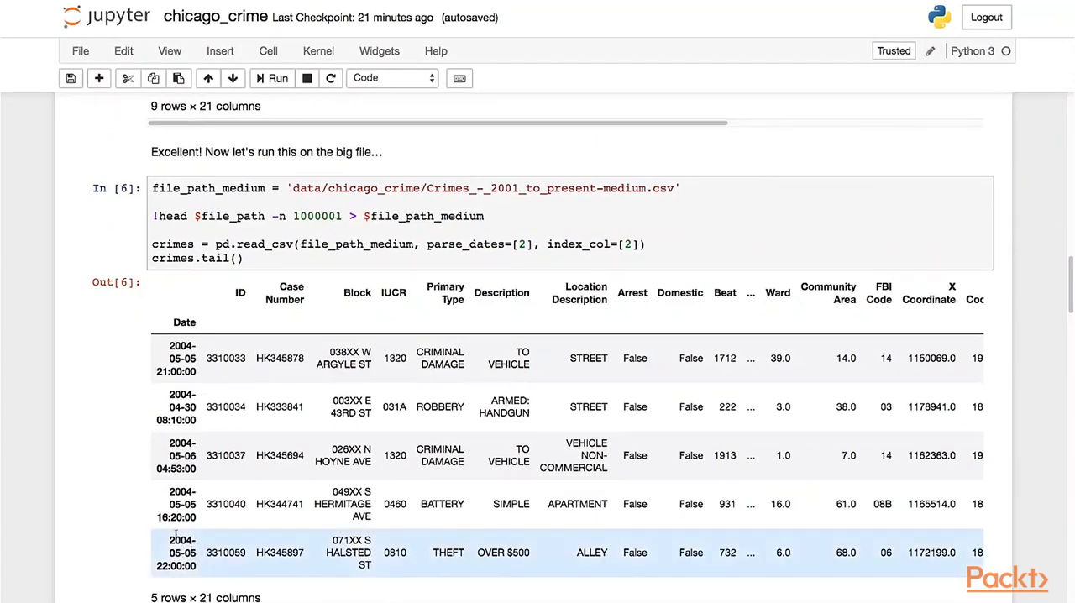
pyautogui.click(178, 553)
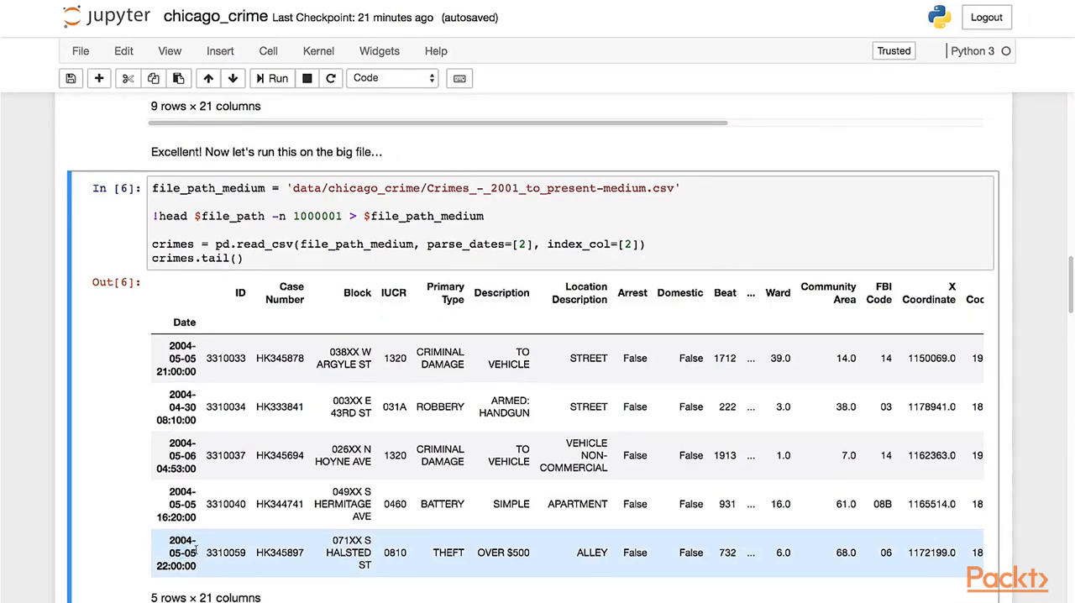
pyautogui.scroll(-3)
pyautogui.write('crimes.index')
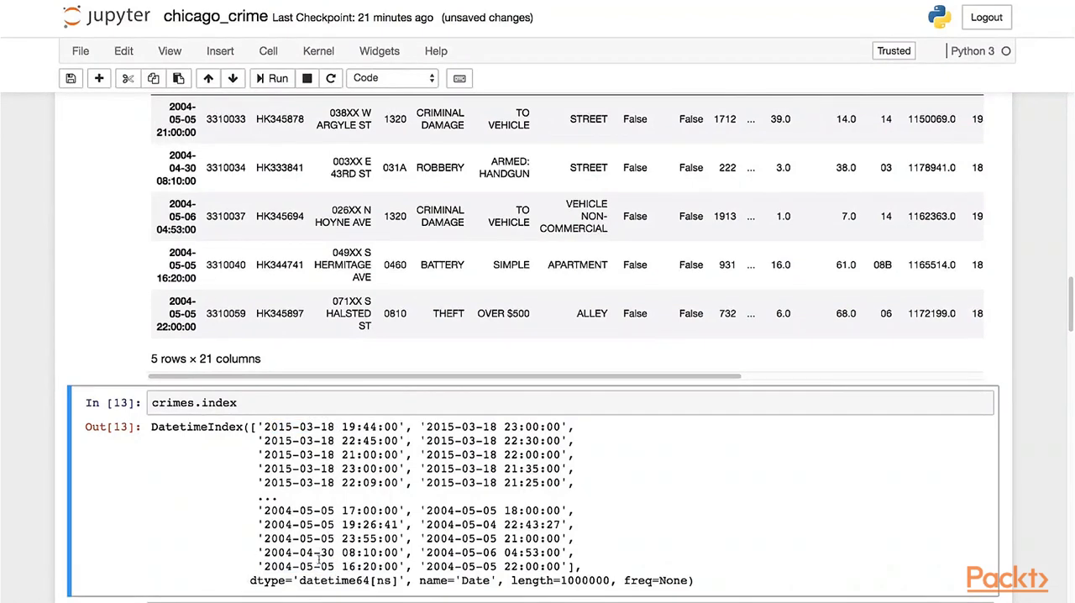
# - Move from the index output to the memory_usage cell reporting about 154.5 MB
pyautogui.doubleClick(323, 566)
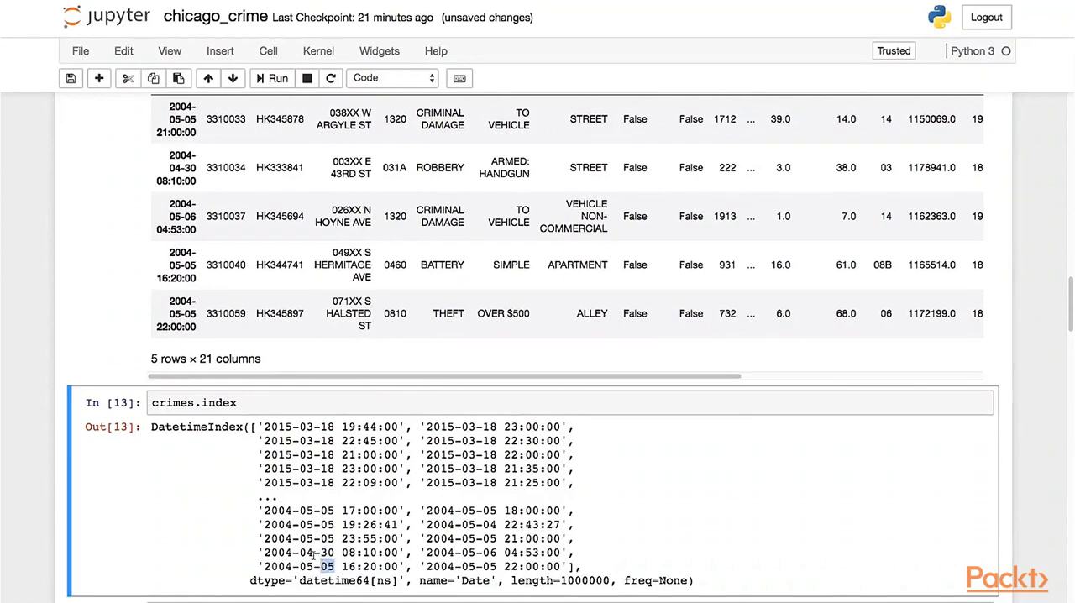
pyautogui.scroll(-3)
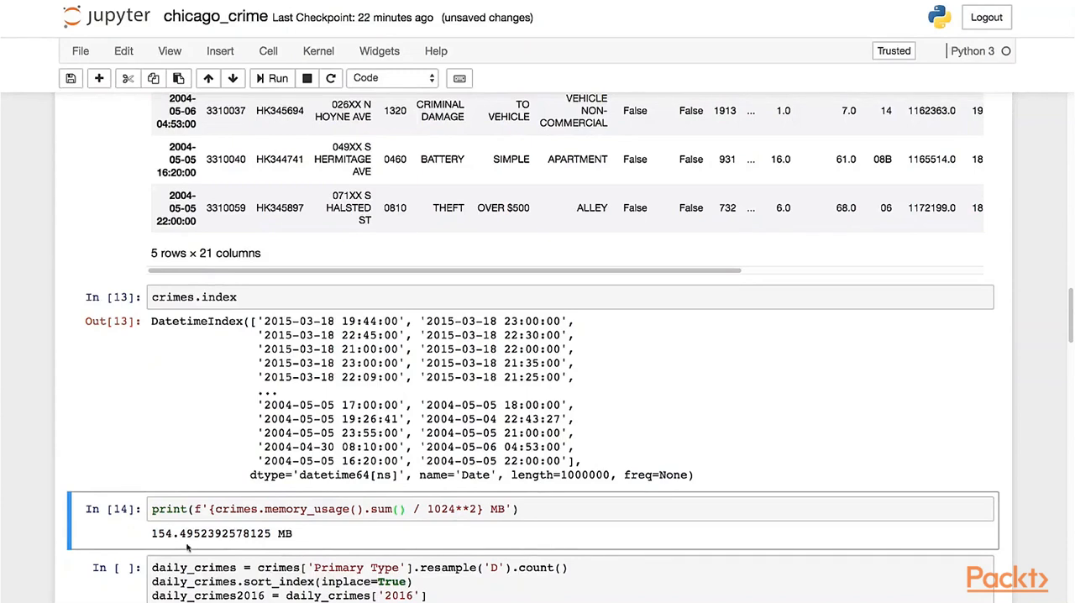
pyautogui.click(205, 509)
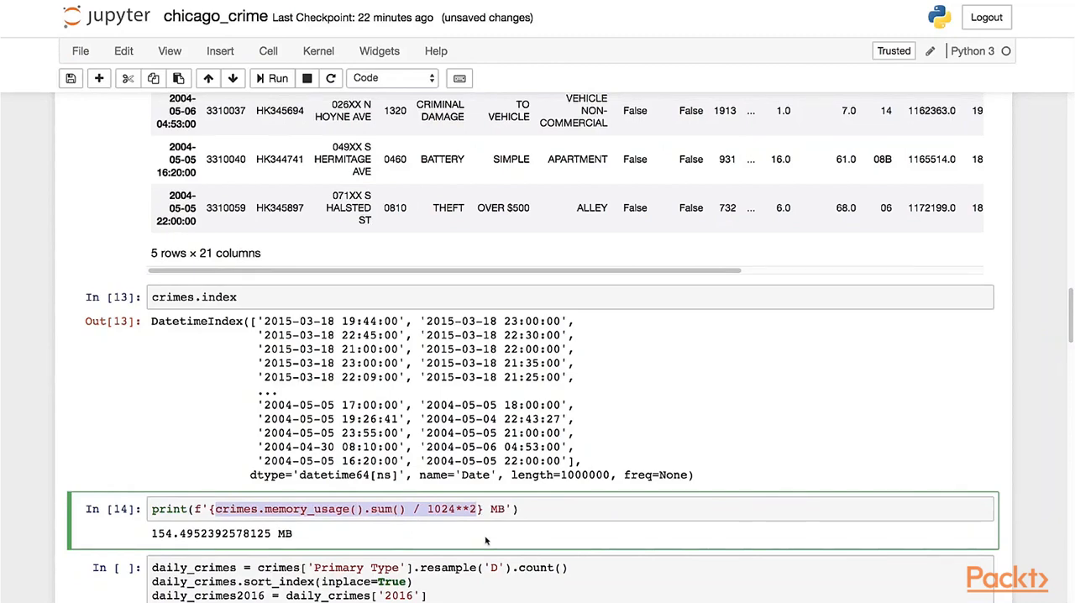
pyautogui.scroll(-3)
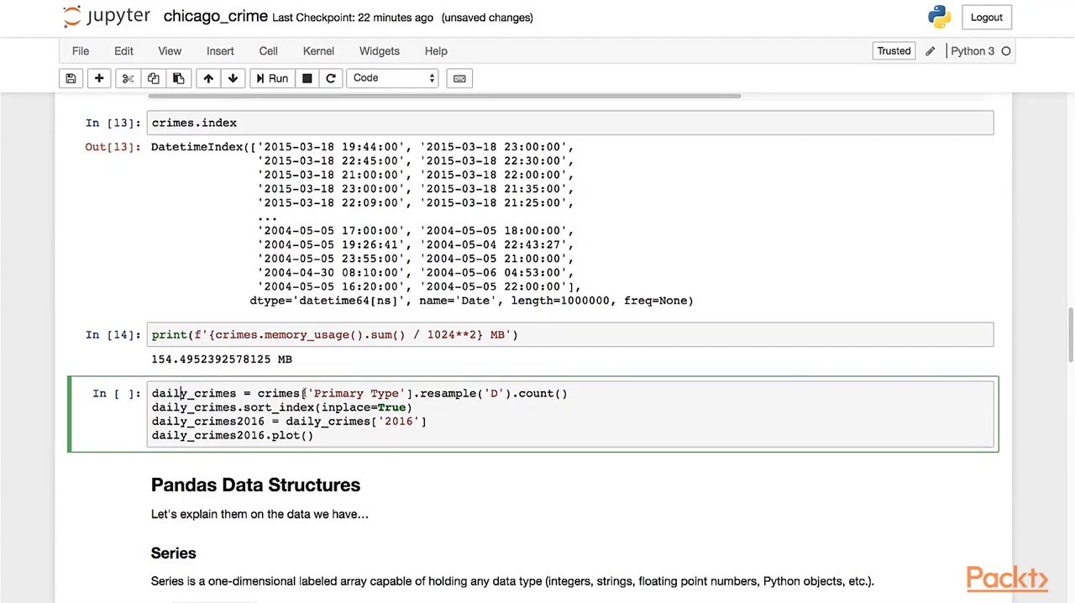
# - Point out the 'D' daily frequency in the resample call of the daily_crimes cell
pyautogui.doubleClick(334, 393)
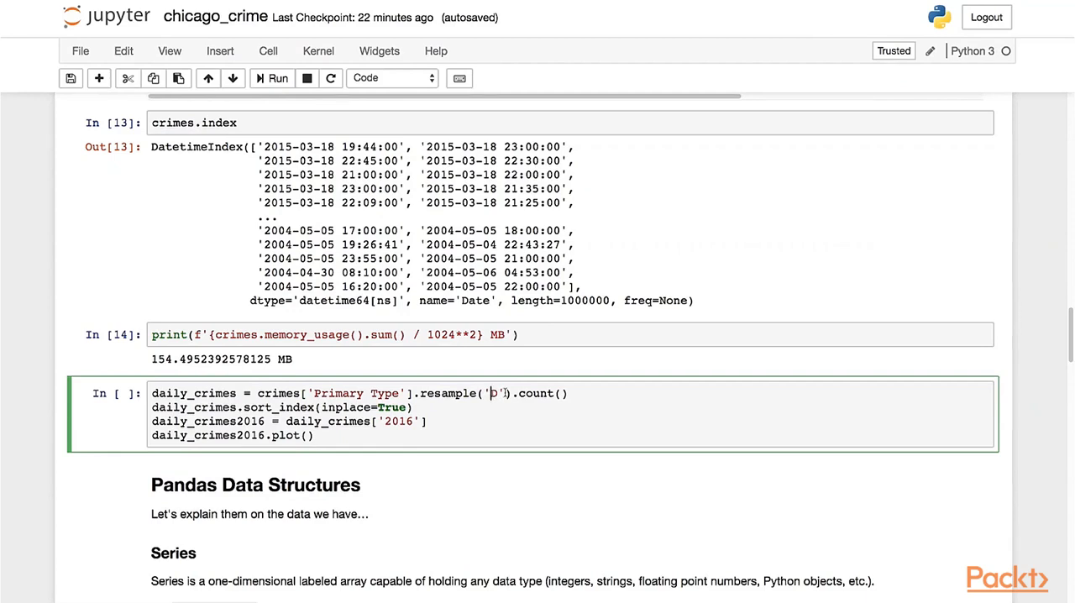
pyautogui.write('D')
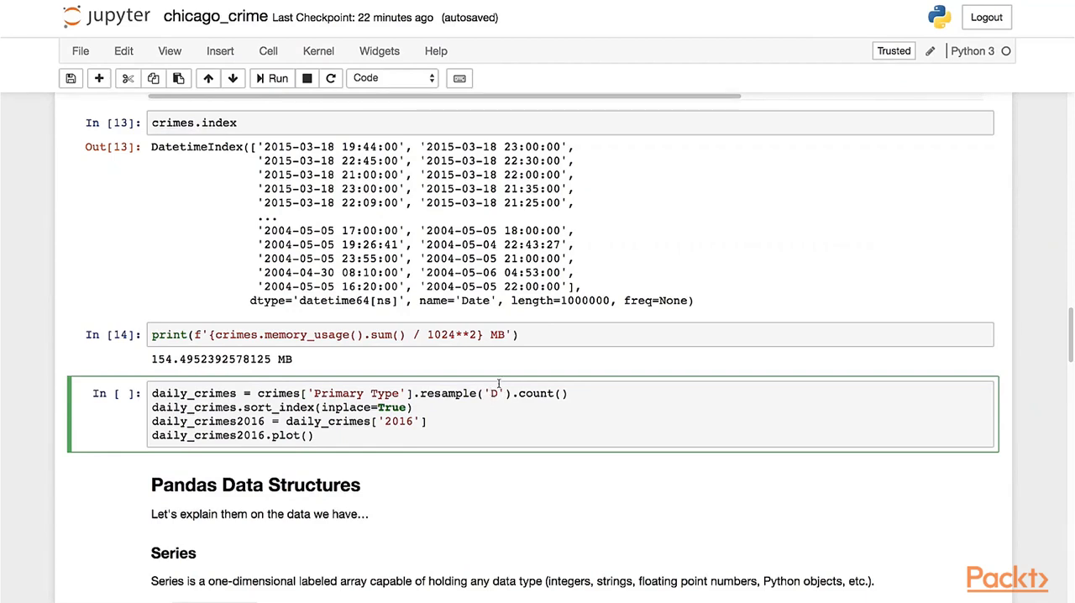
pyautogui.moveTo(313, 244)
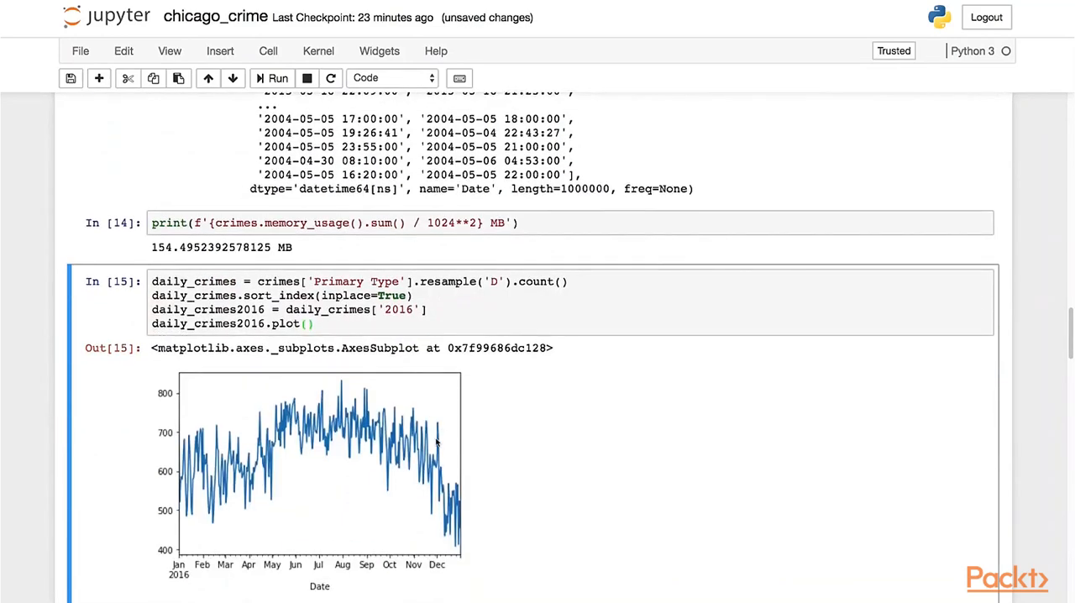
pyautogui.moveTo(432, 527)
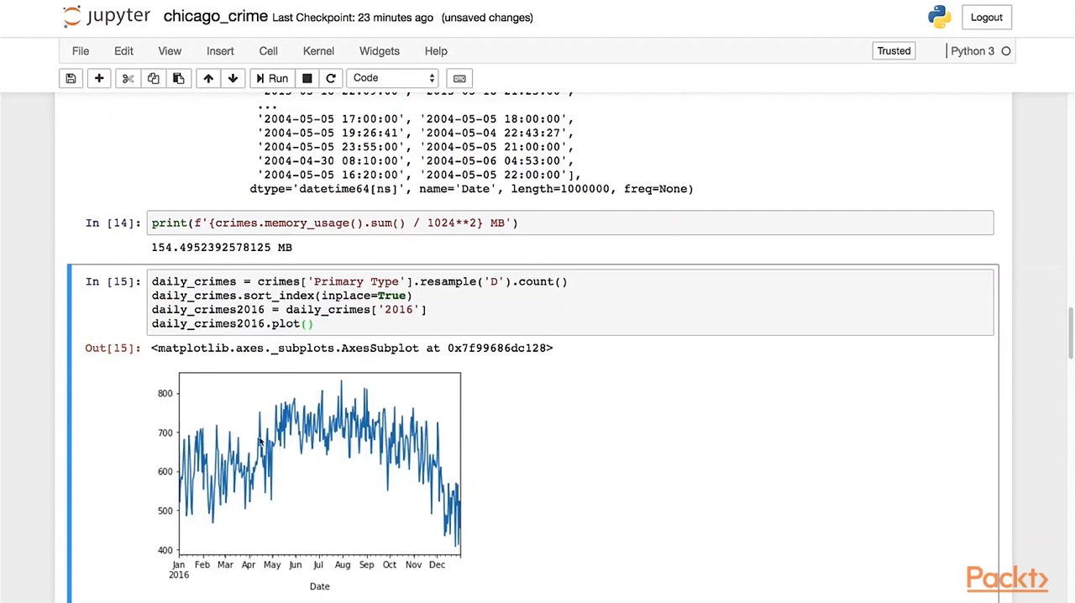
pyautogui.moveTo(551, 490)
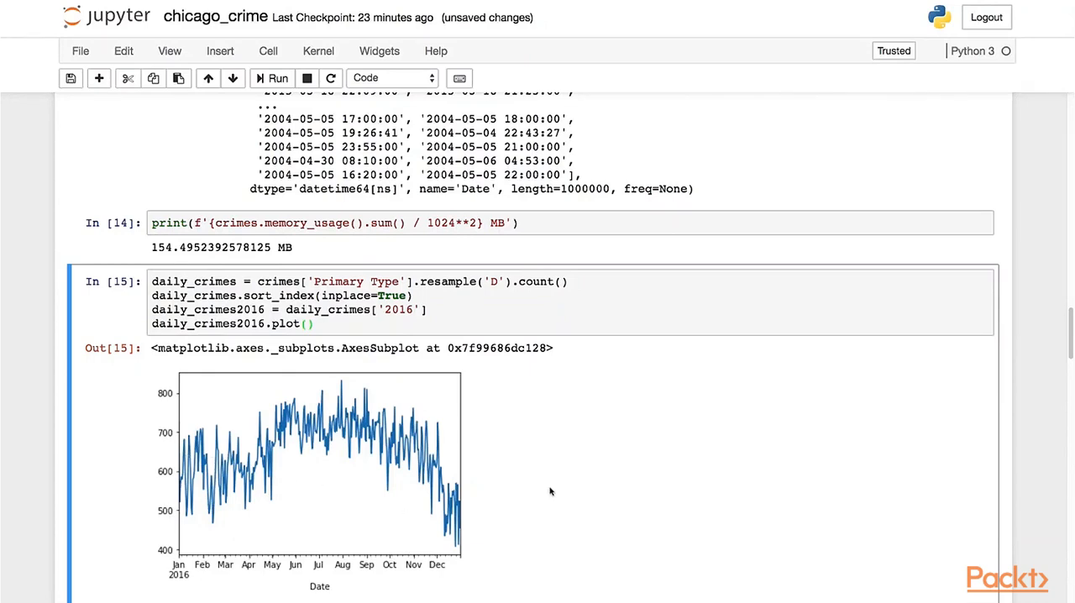